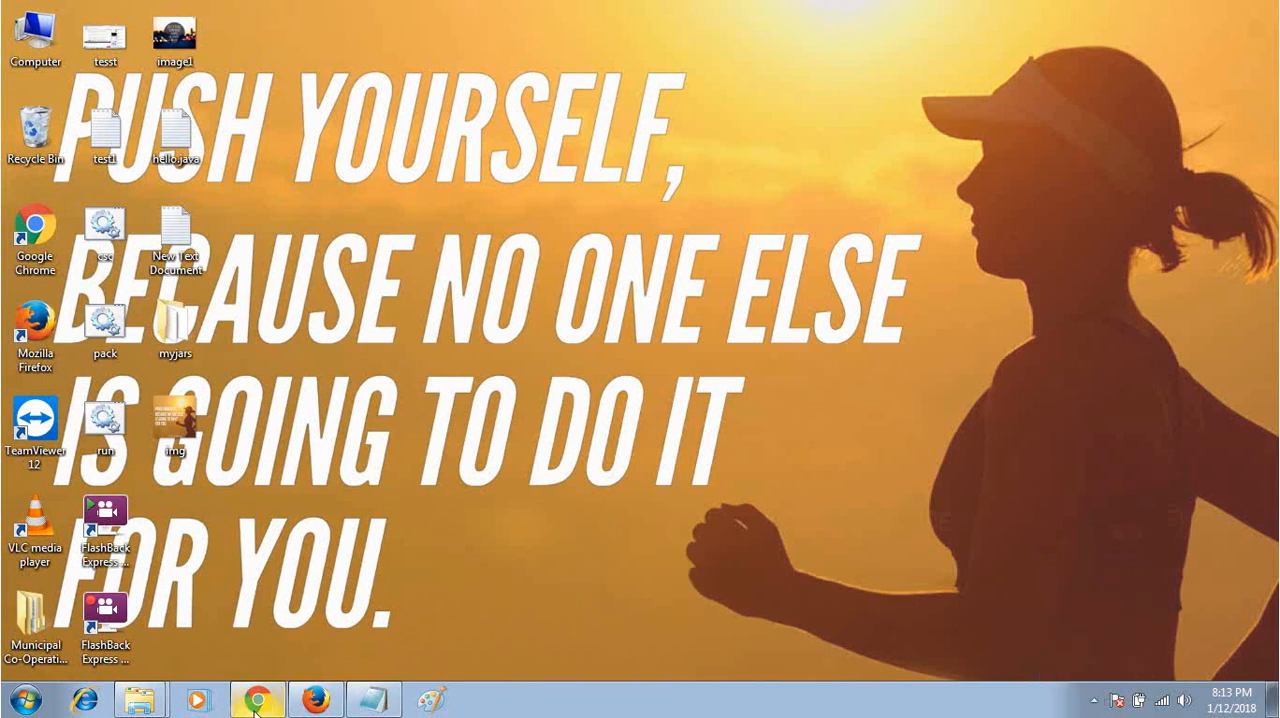
mouse_move(513, 532)
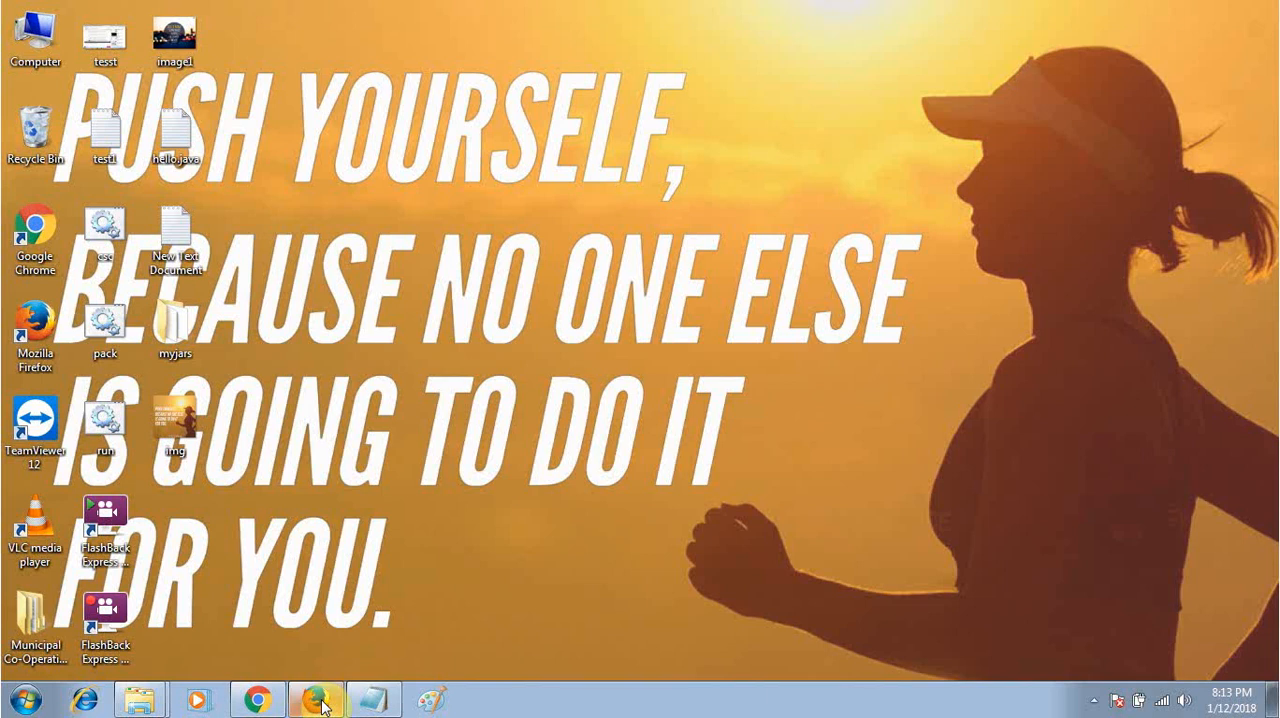
Bring Firefox forward and browse the way2testing channel's Core Java and Selenium playlists.
left_click(316, 699)
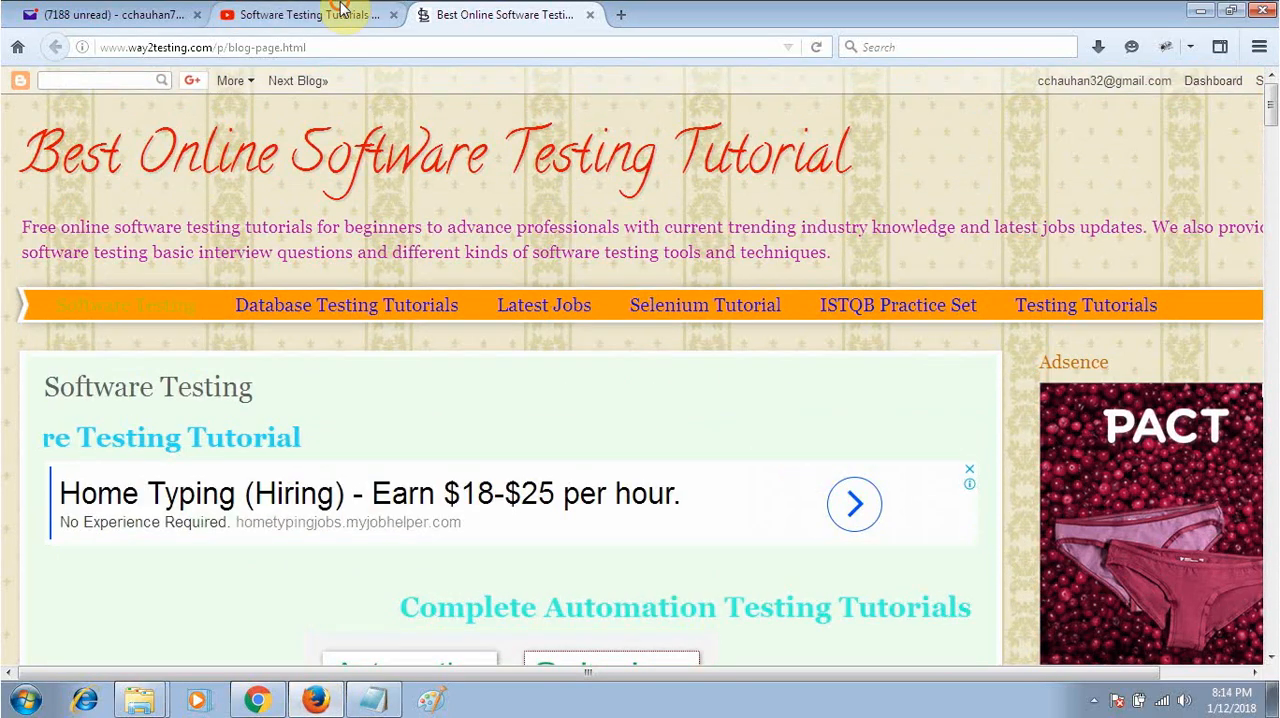
left_click(305, 14)
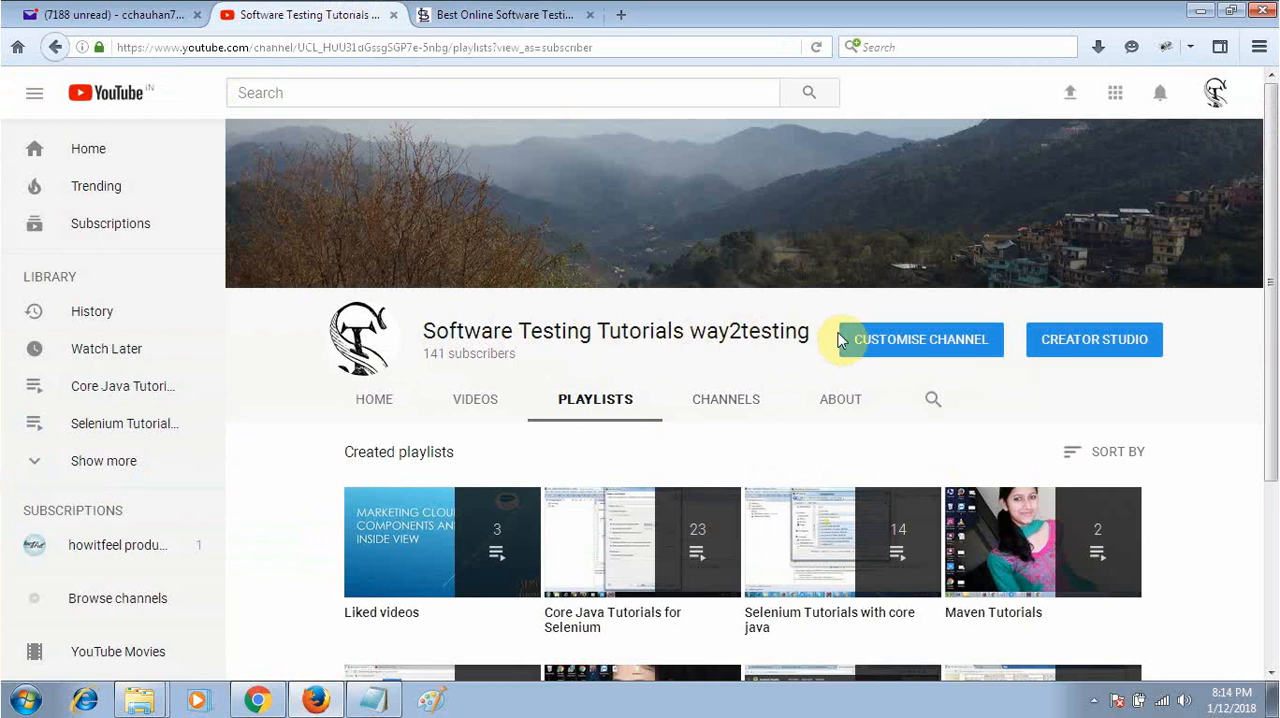
scroll("down", 3)
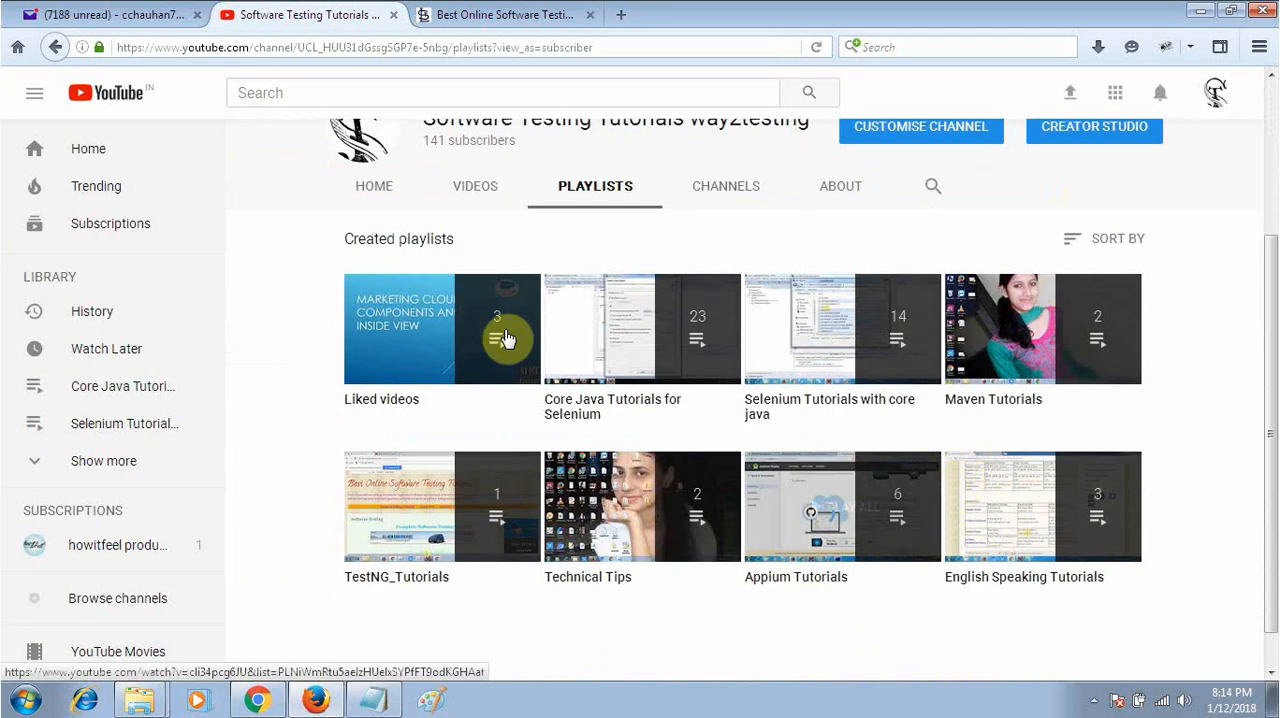
mouse_move(402, 477)
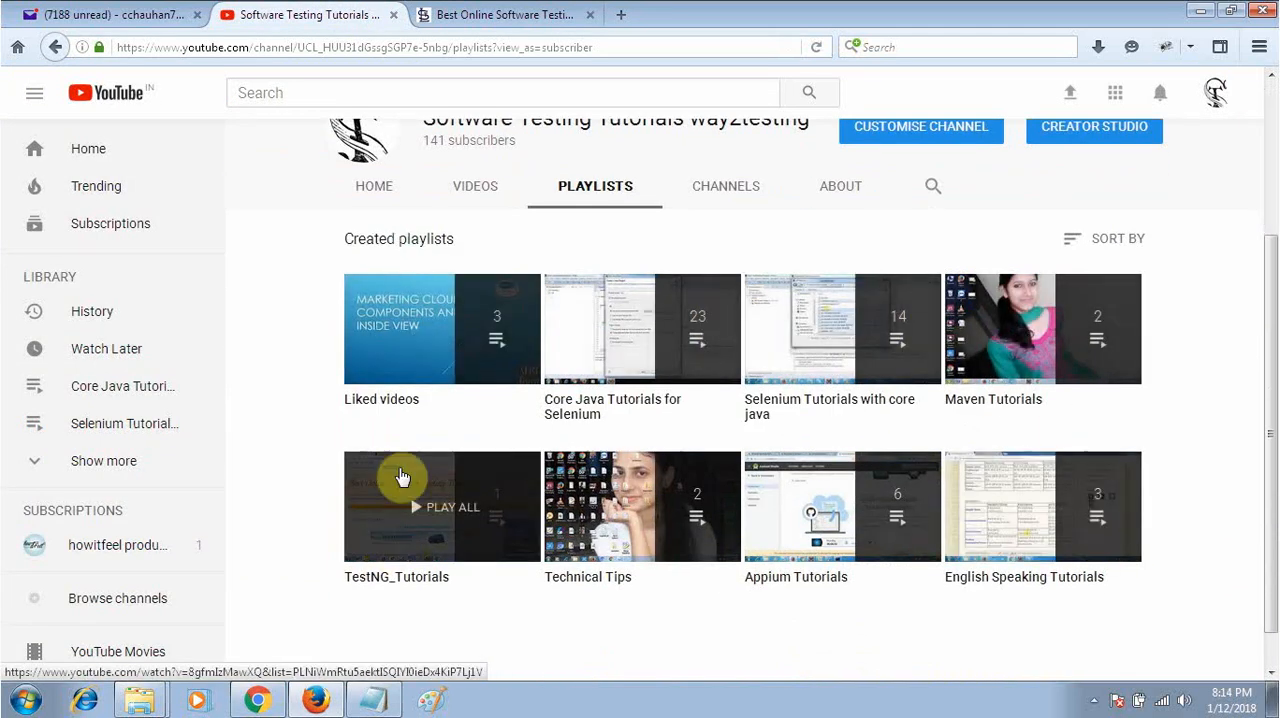
left_click(505, 14)
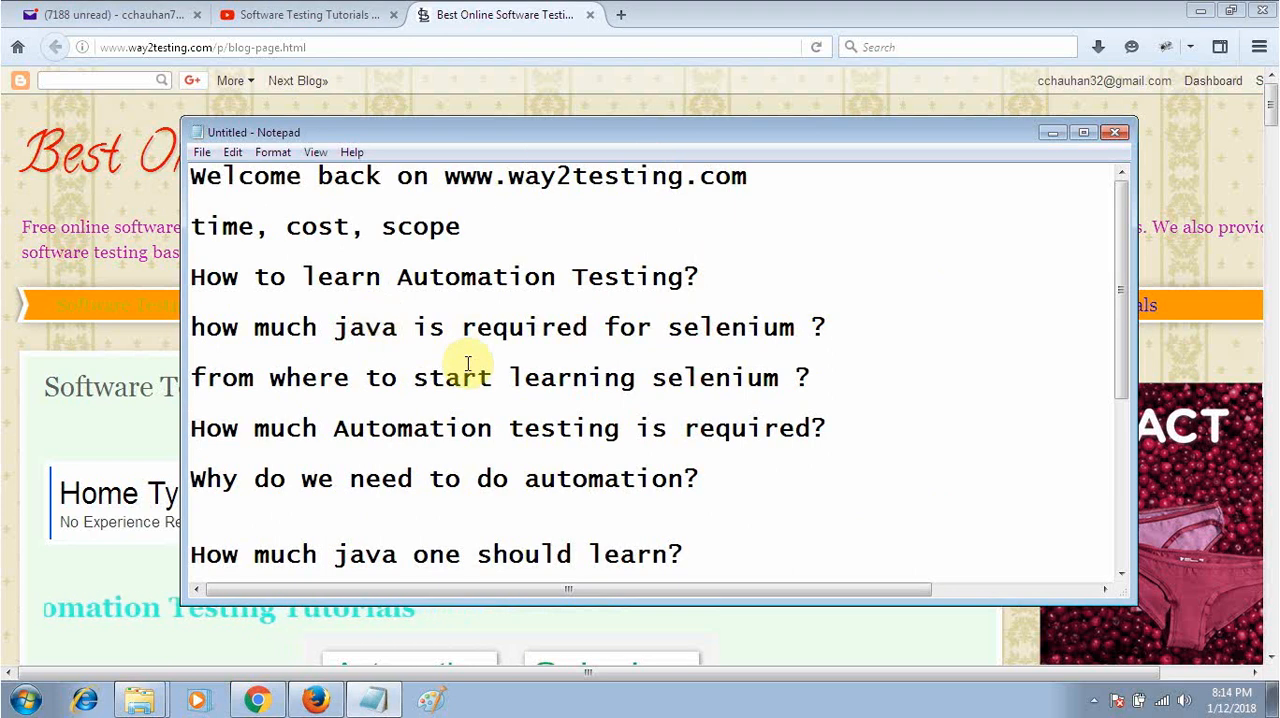
mouse_move(518, 378)
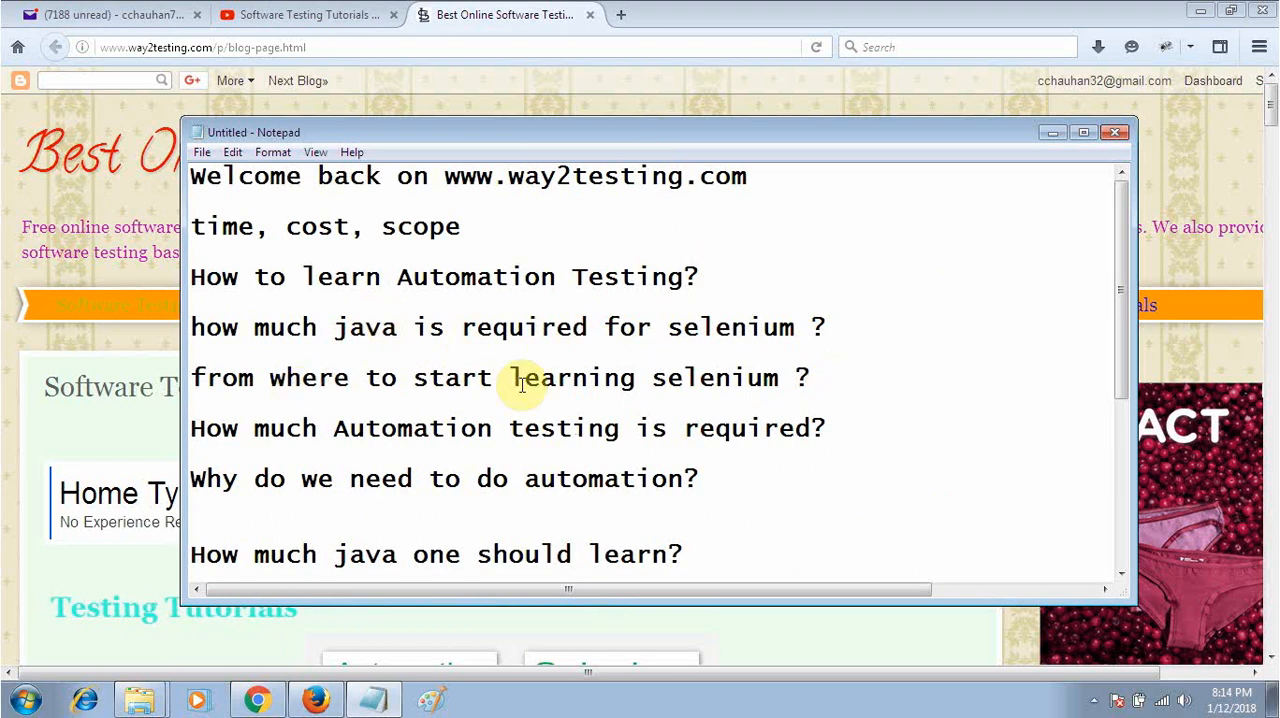
mouse_move(900, 428)
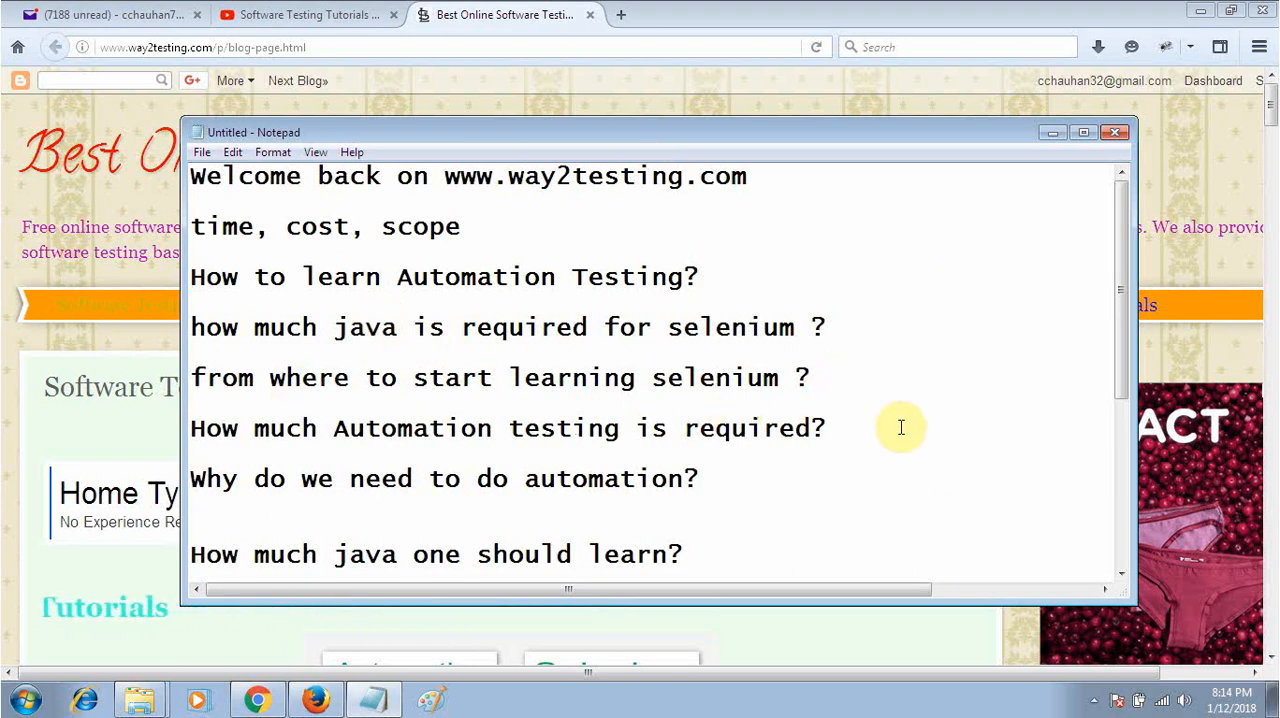
mouse_move(874, 468)
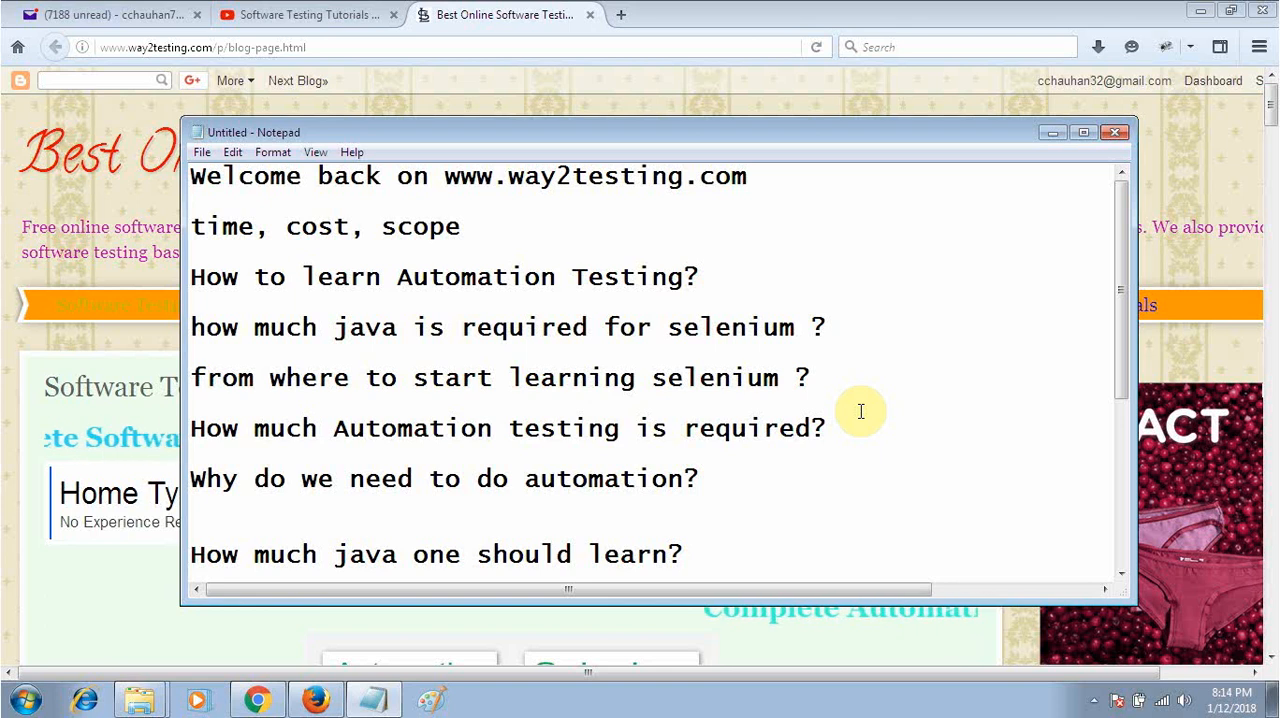
scroll("down", 3)
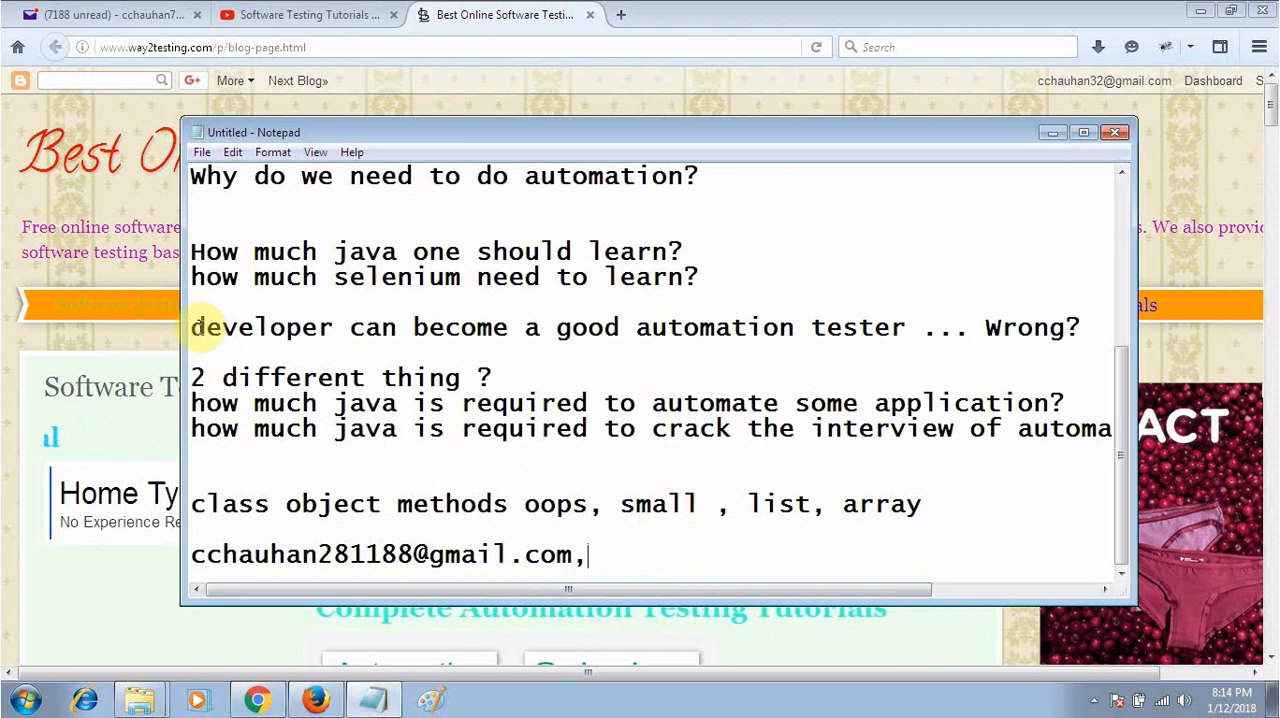
left_click_drag(190, 327, 900, 327)
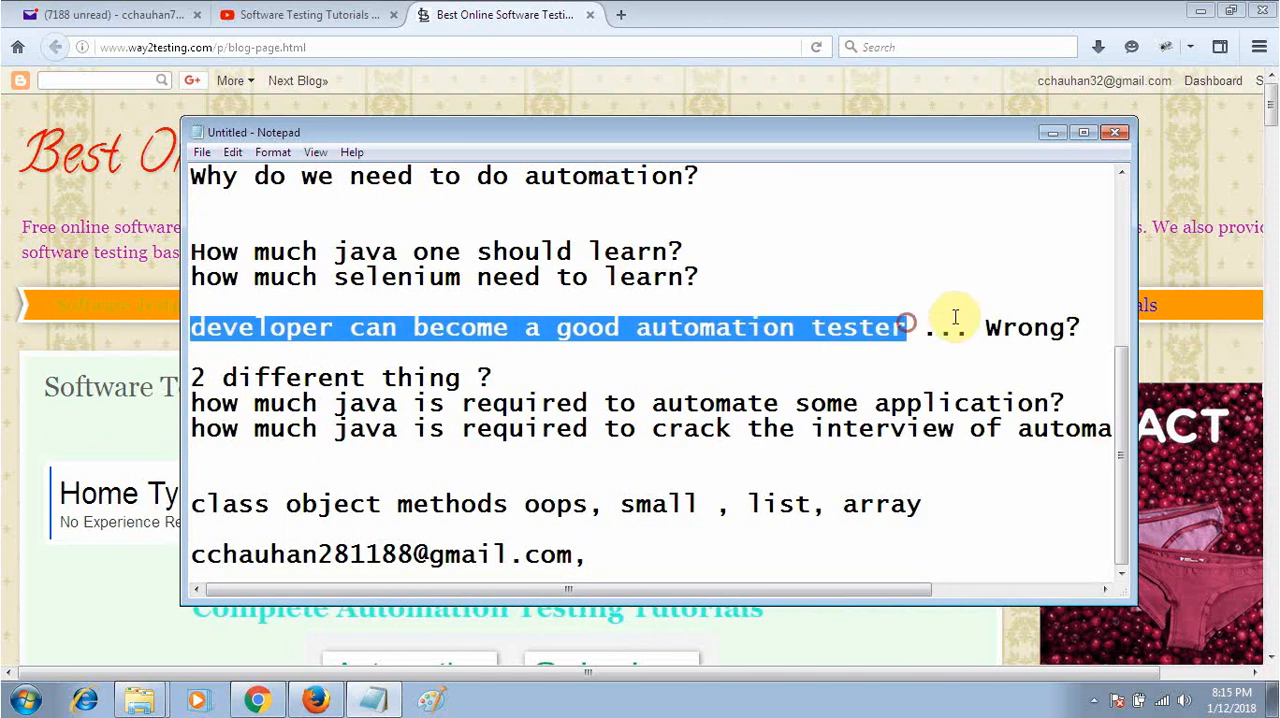
double_click(1030, 327)
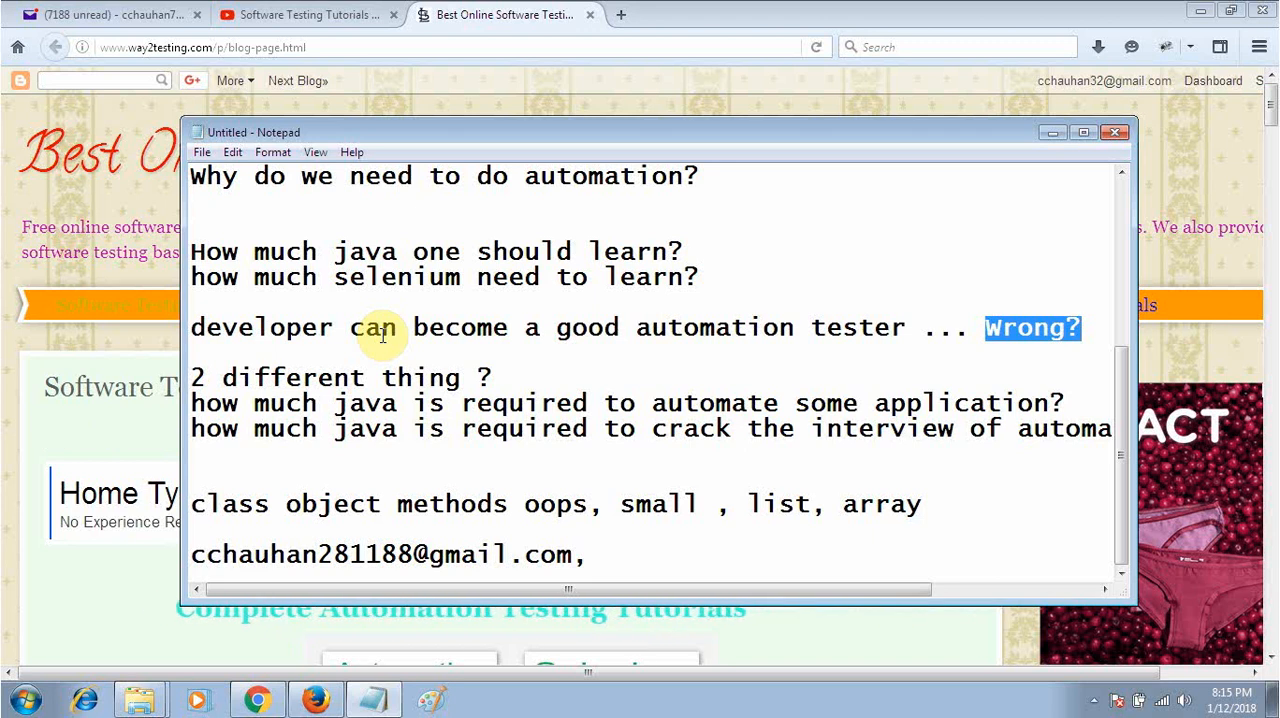
mouse_move(432, 428)
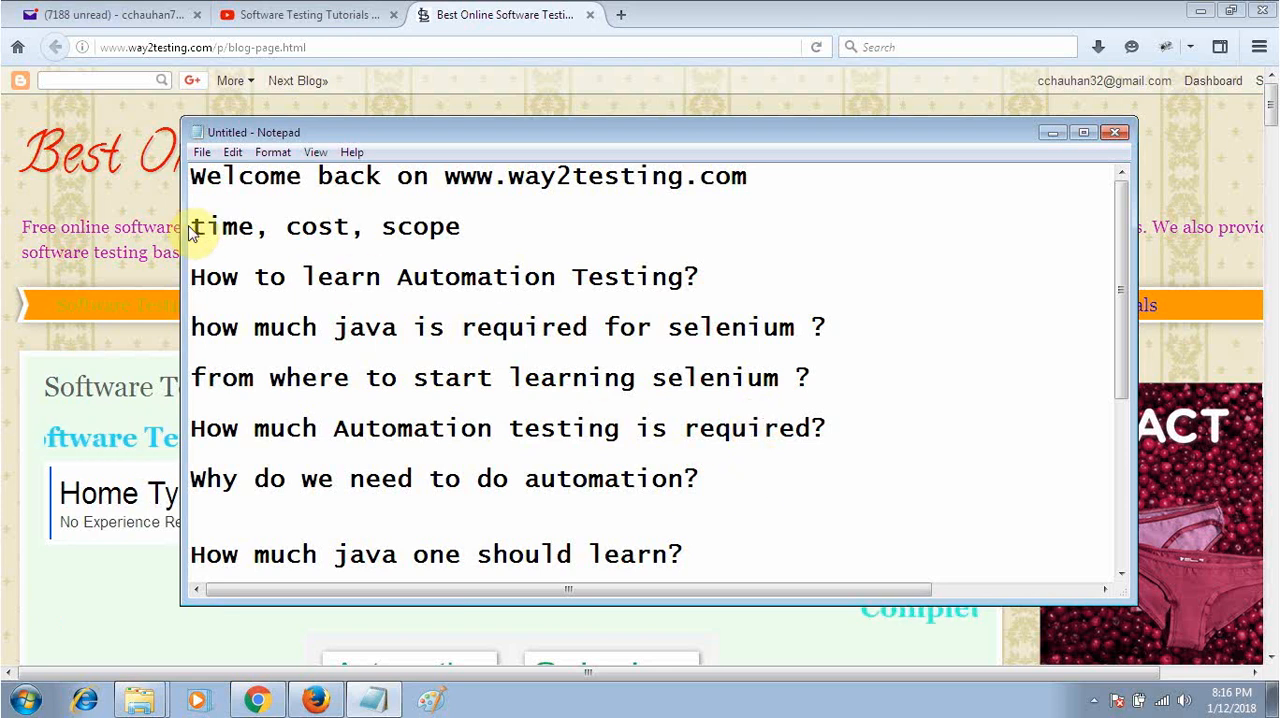
double_click(225, 226)
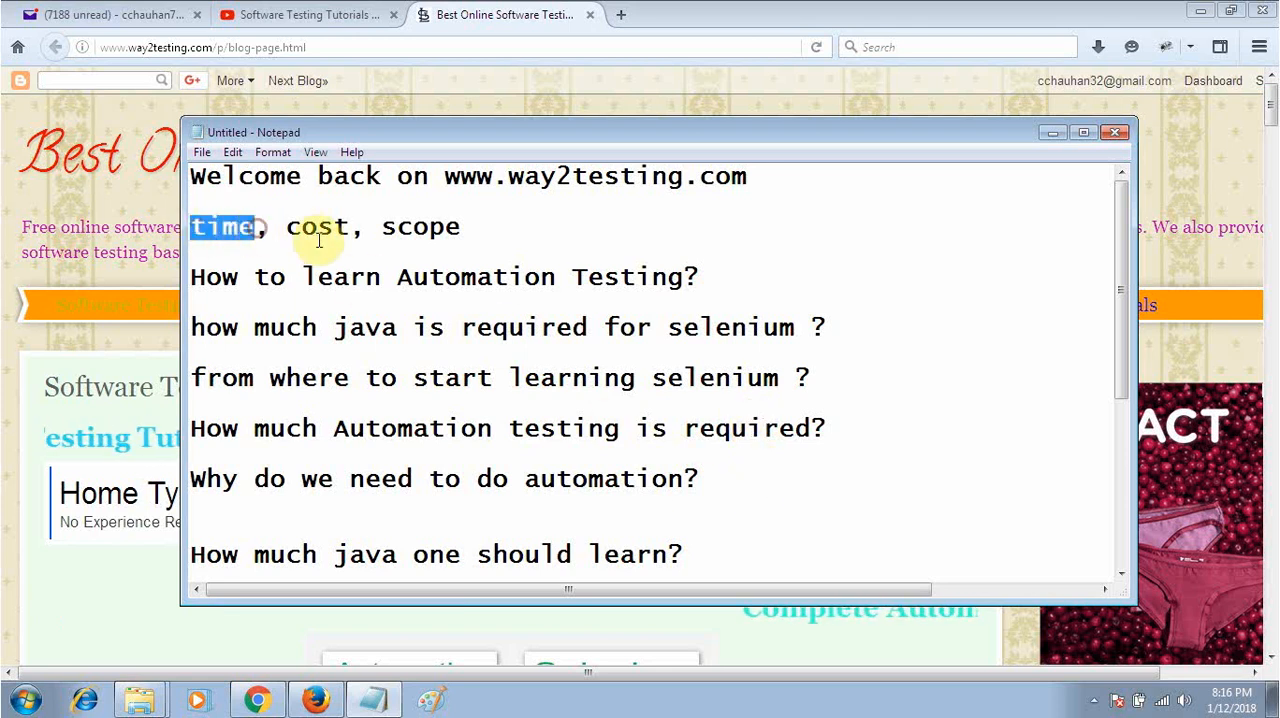
double_click(316, 226)
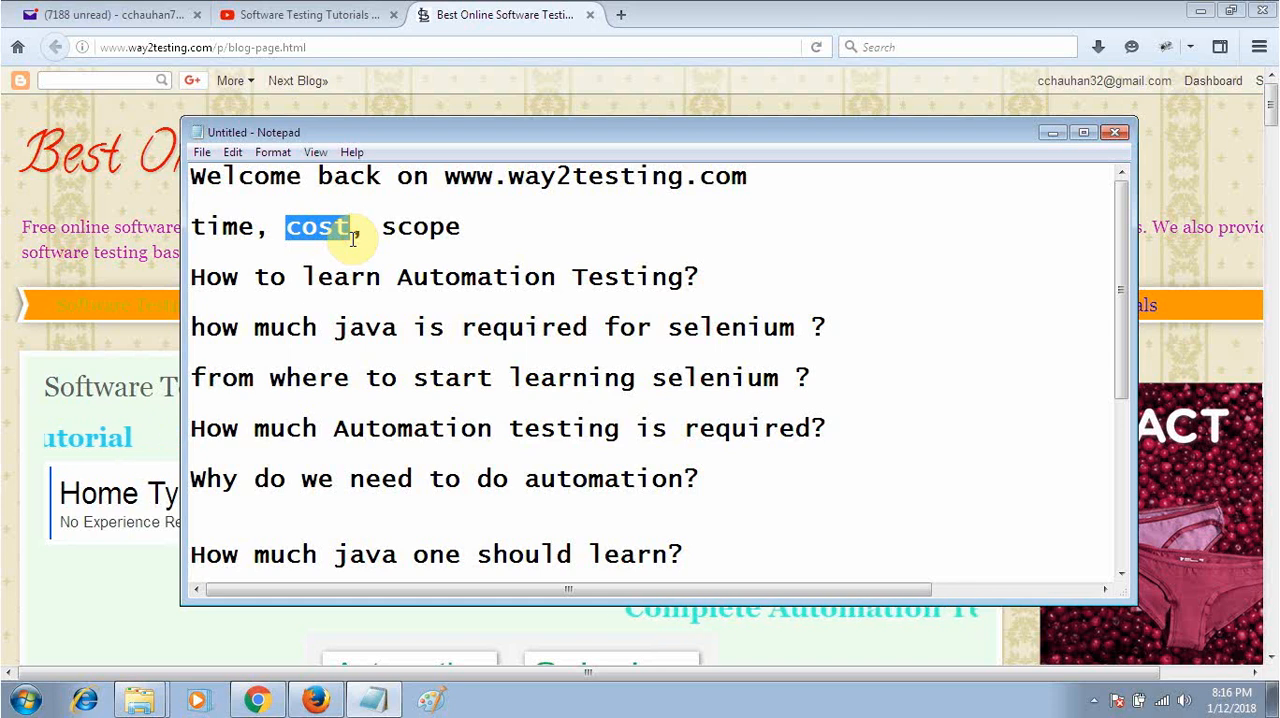
double_click(421, 226)
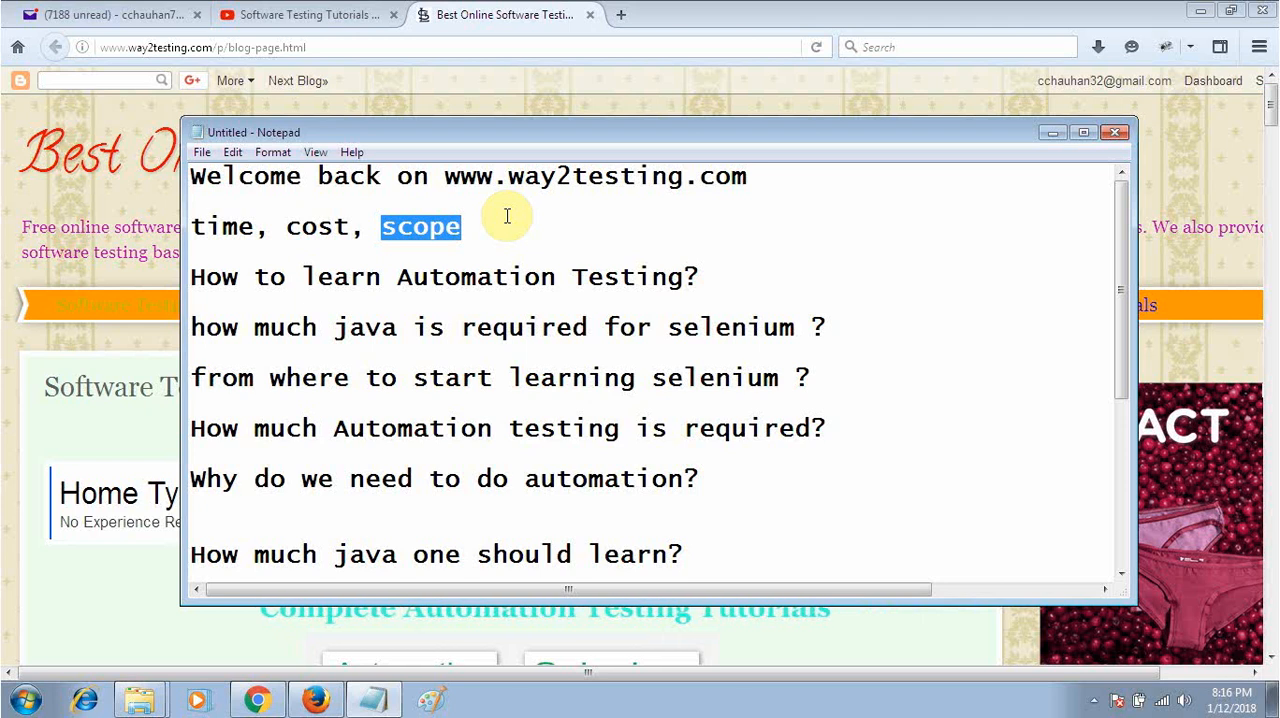
left_click(470, 226)
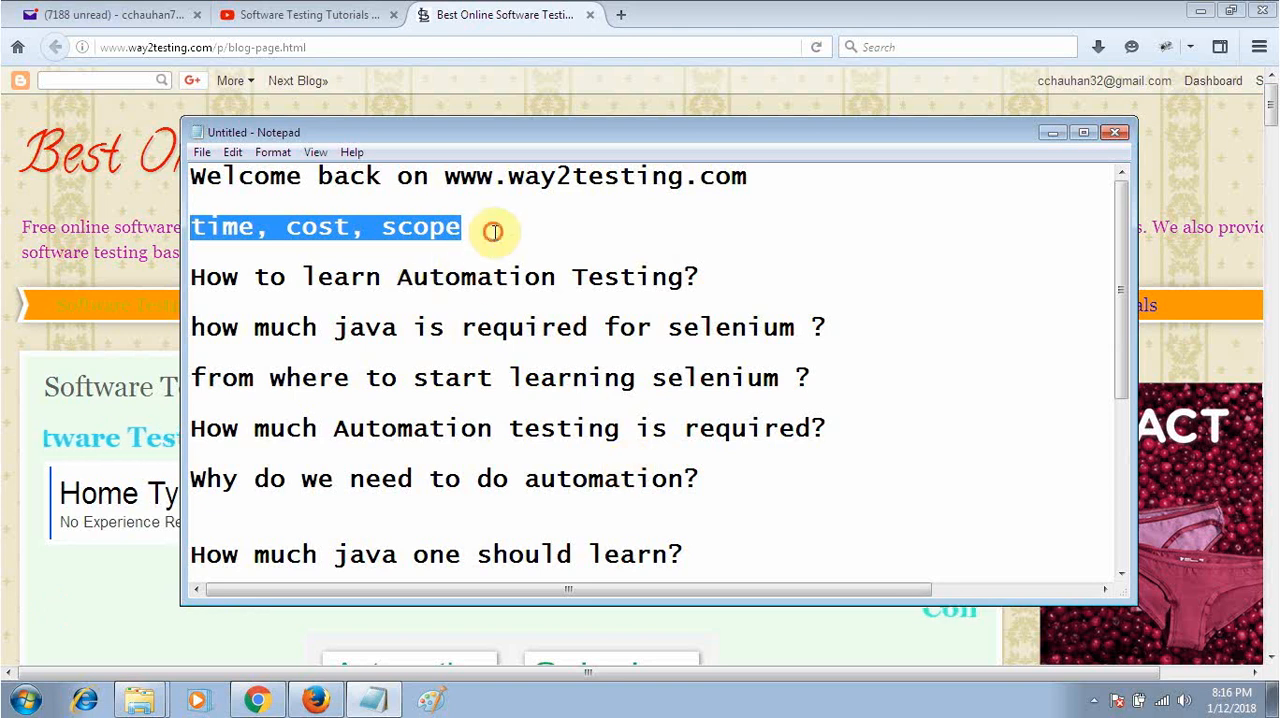
left_click(492, 227)
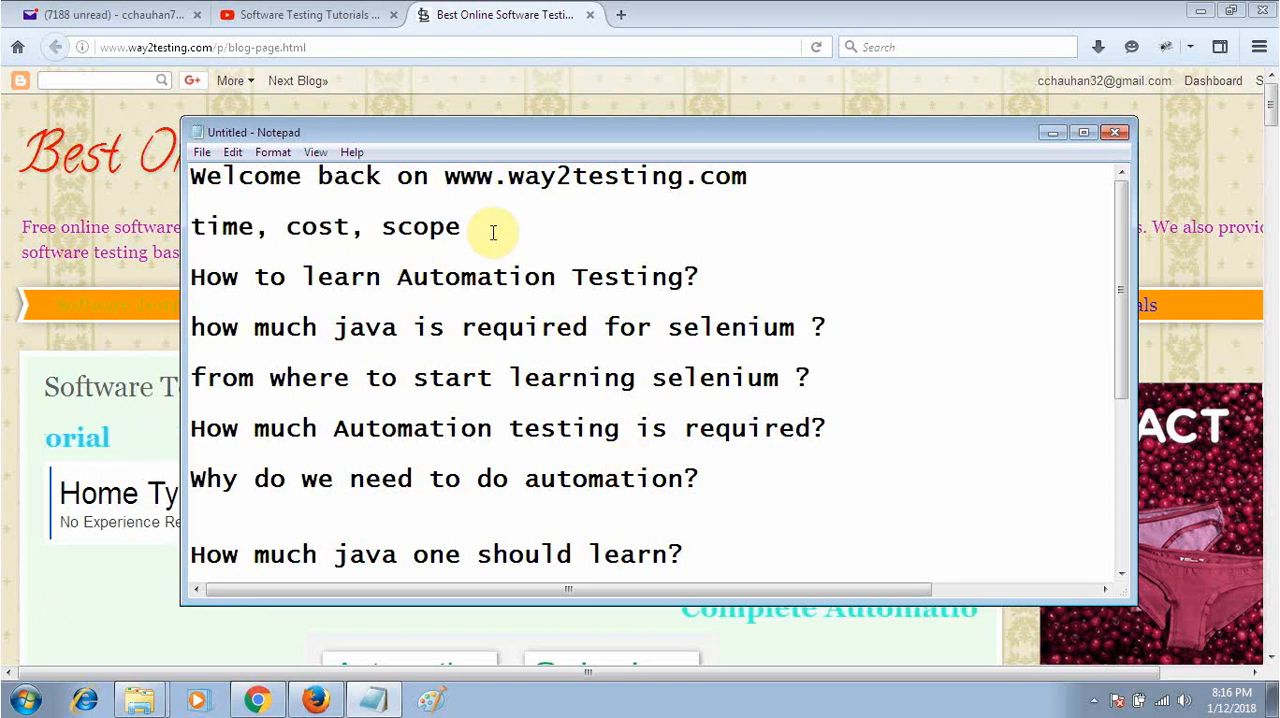
mouse_move(517, 266)
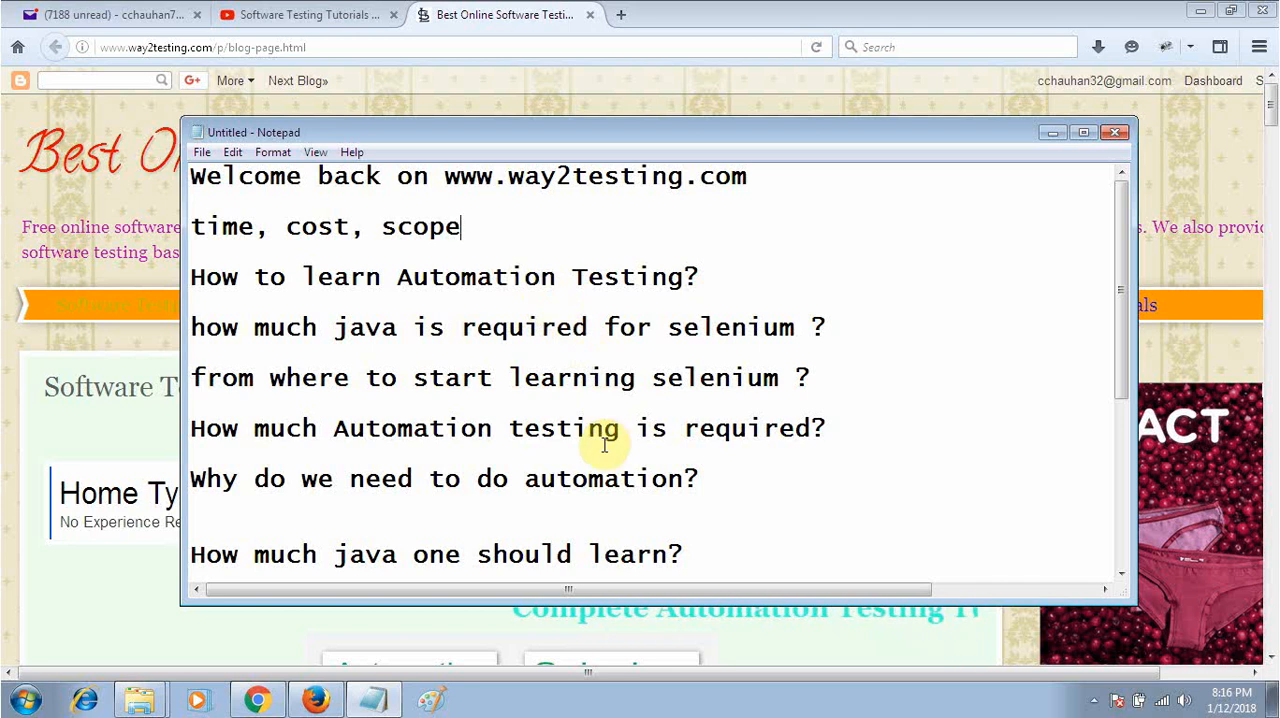
scroll("down", 3)
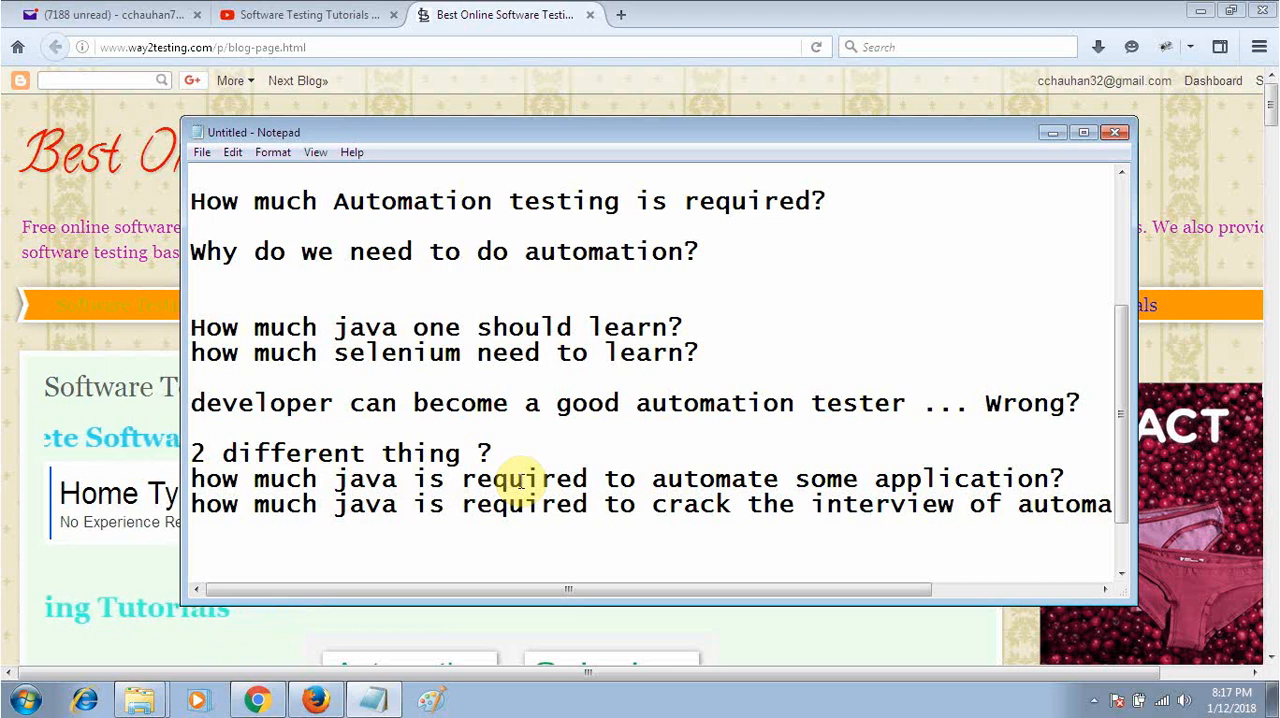
left_click_drag(568, 589, 708, 589)
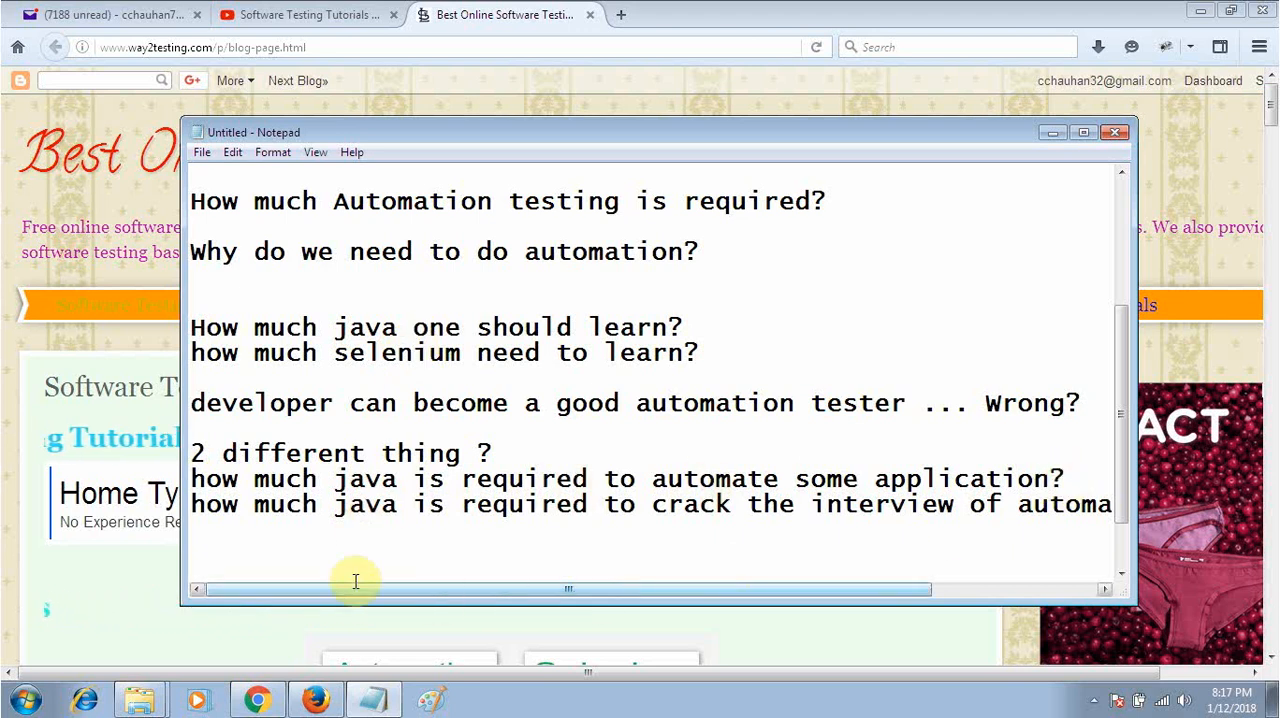
left_click_drag(355, 589, 648, 589)
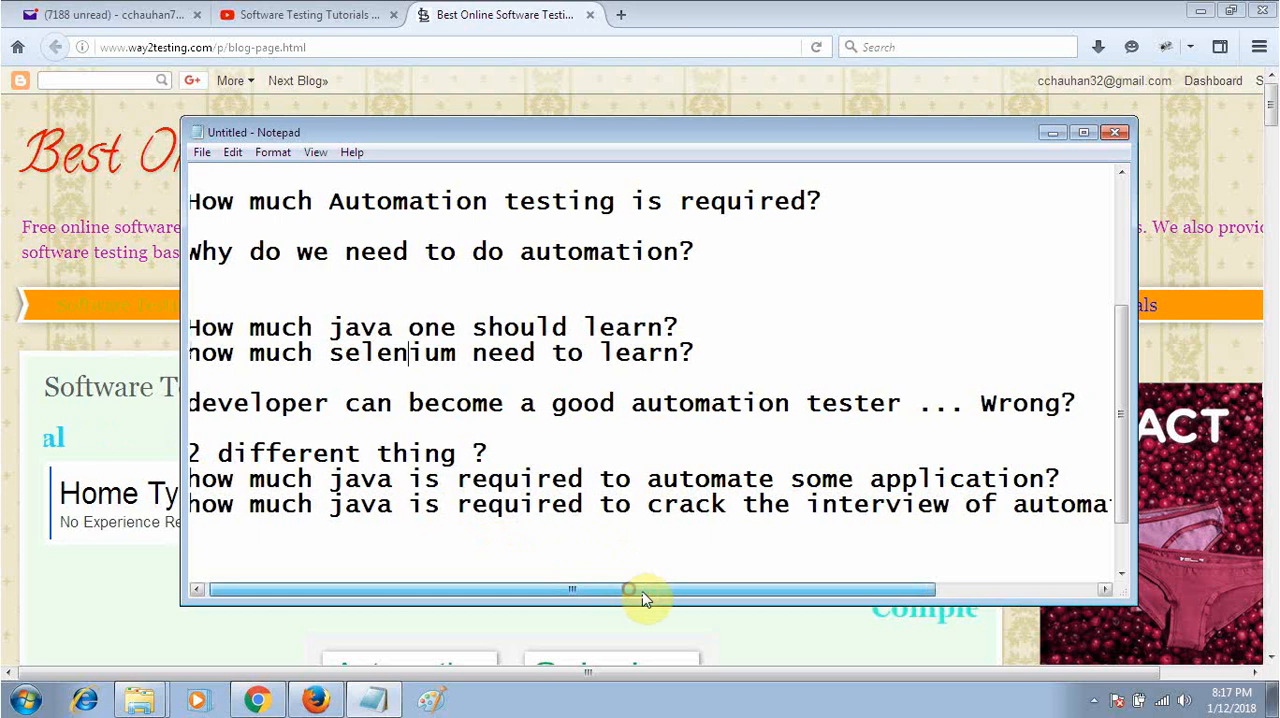
left_click_drag(628, 589, 833, 589)
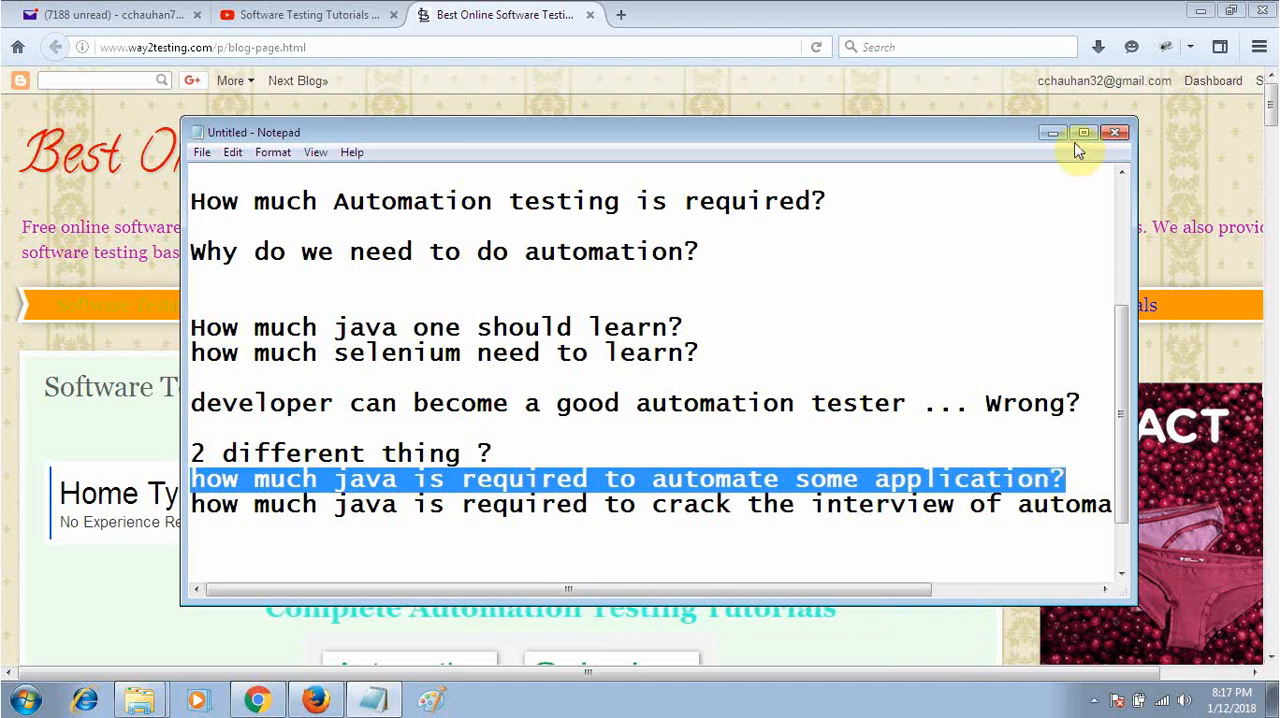
left_click(1114, 131)
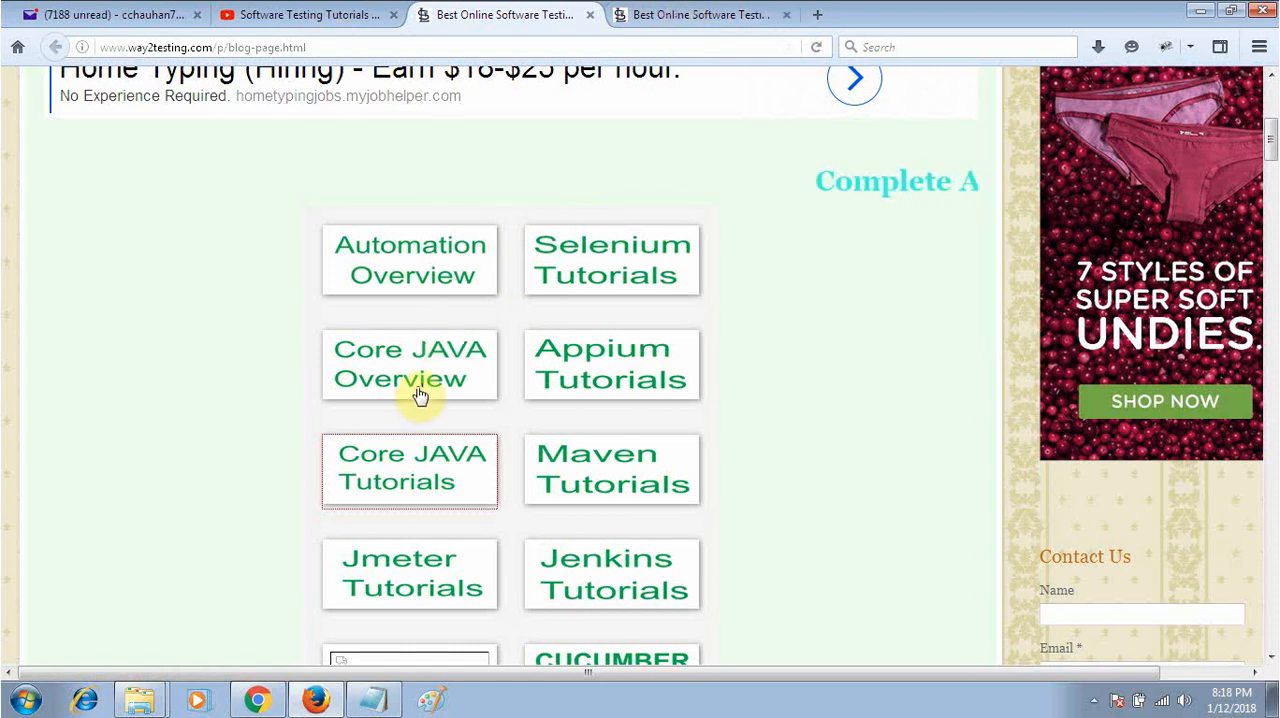
Open way2testing's Core JAVA Tutorials page and scroll through its numbered Java lessons.
left_click(409, 364)
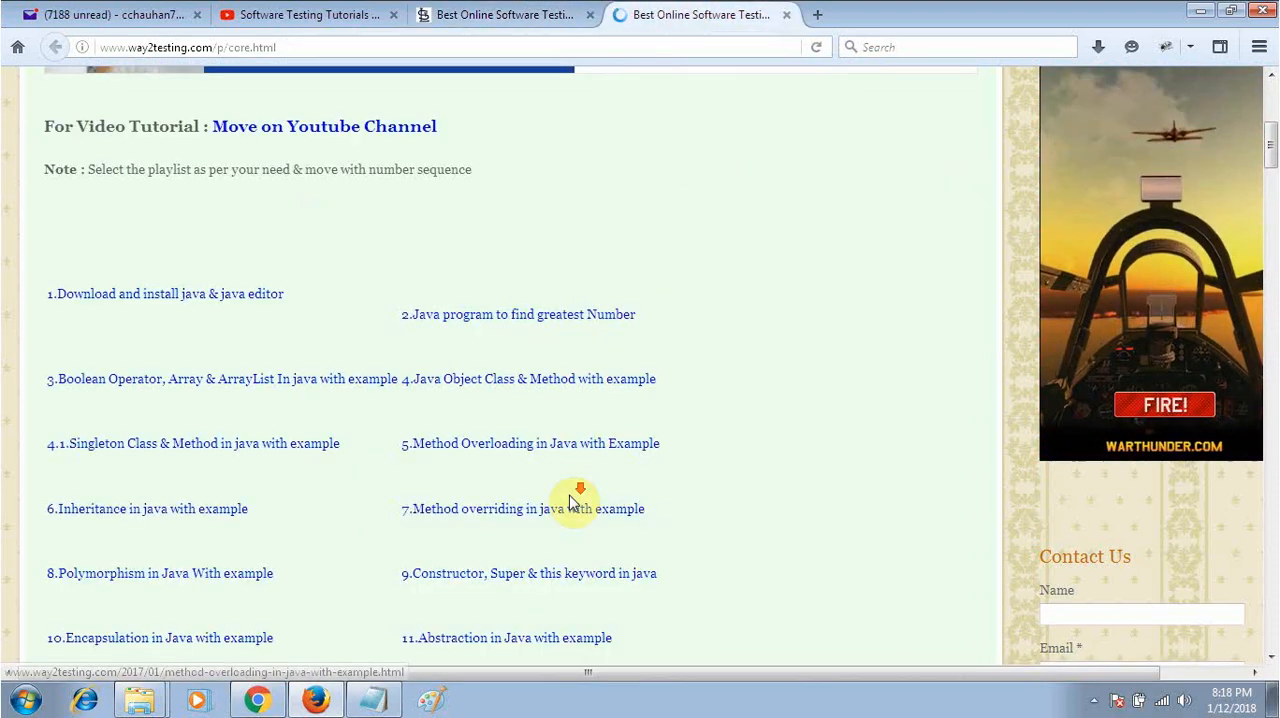
scroll("down", 3)
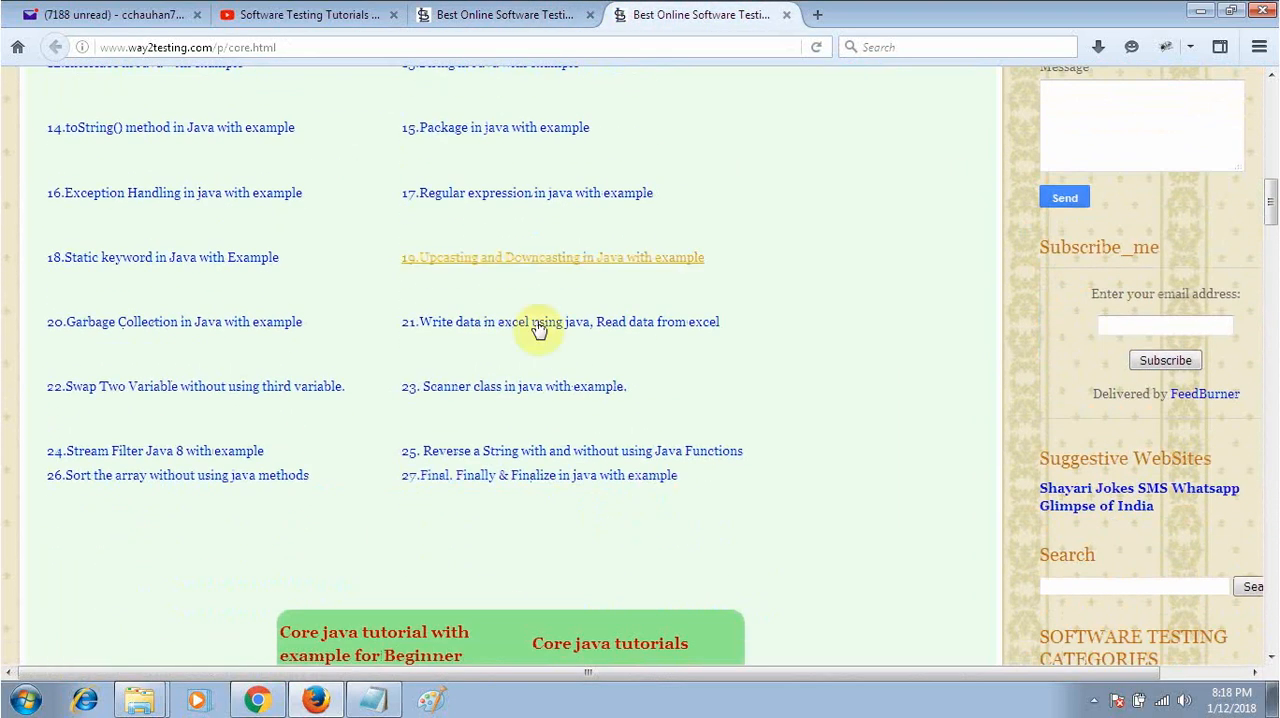
mouse_move(645, 265)
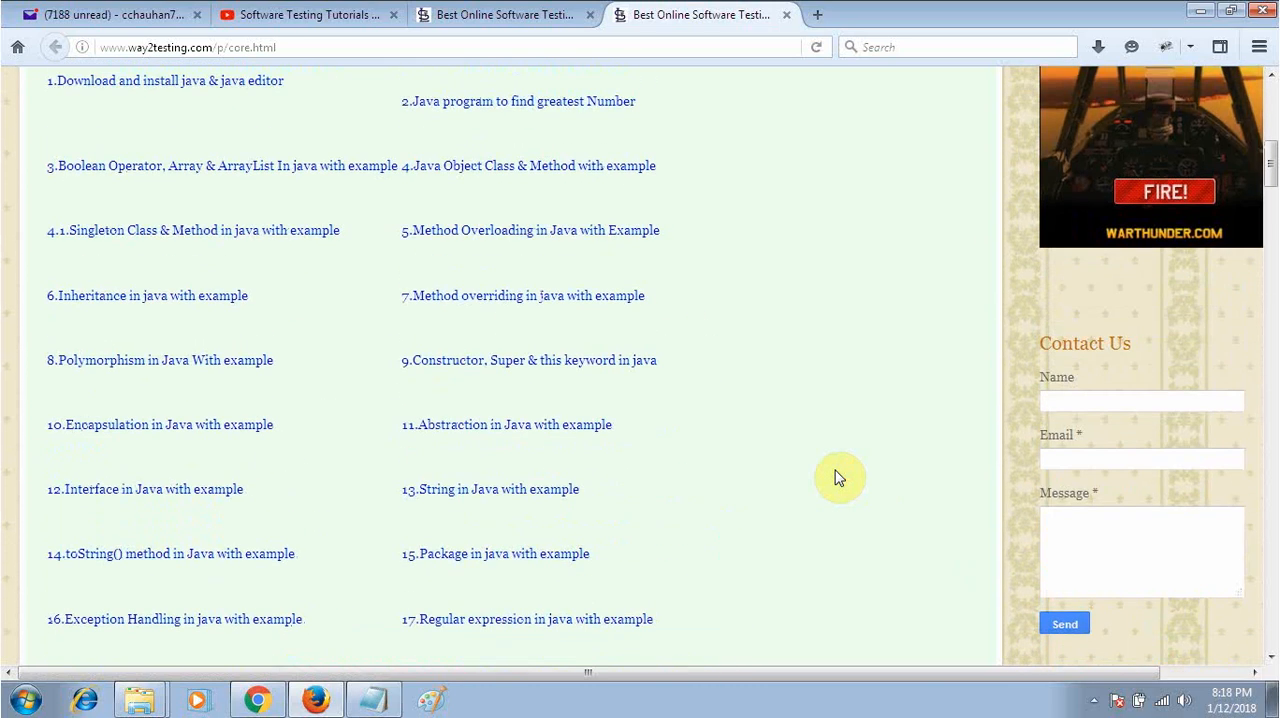
scroll("down", 3)
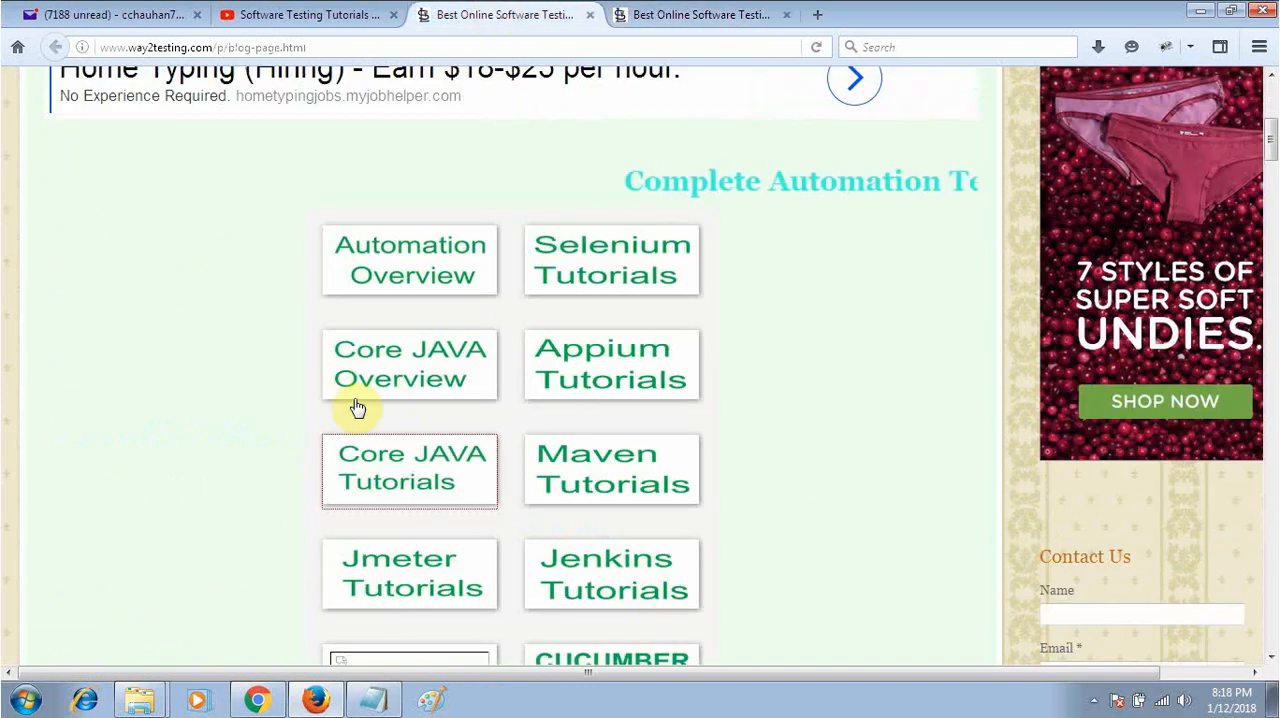
left_click(409, 470)
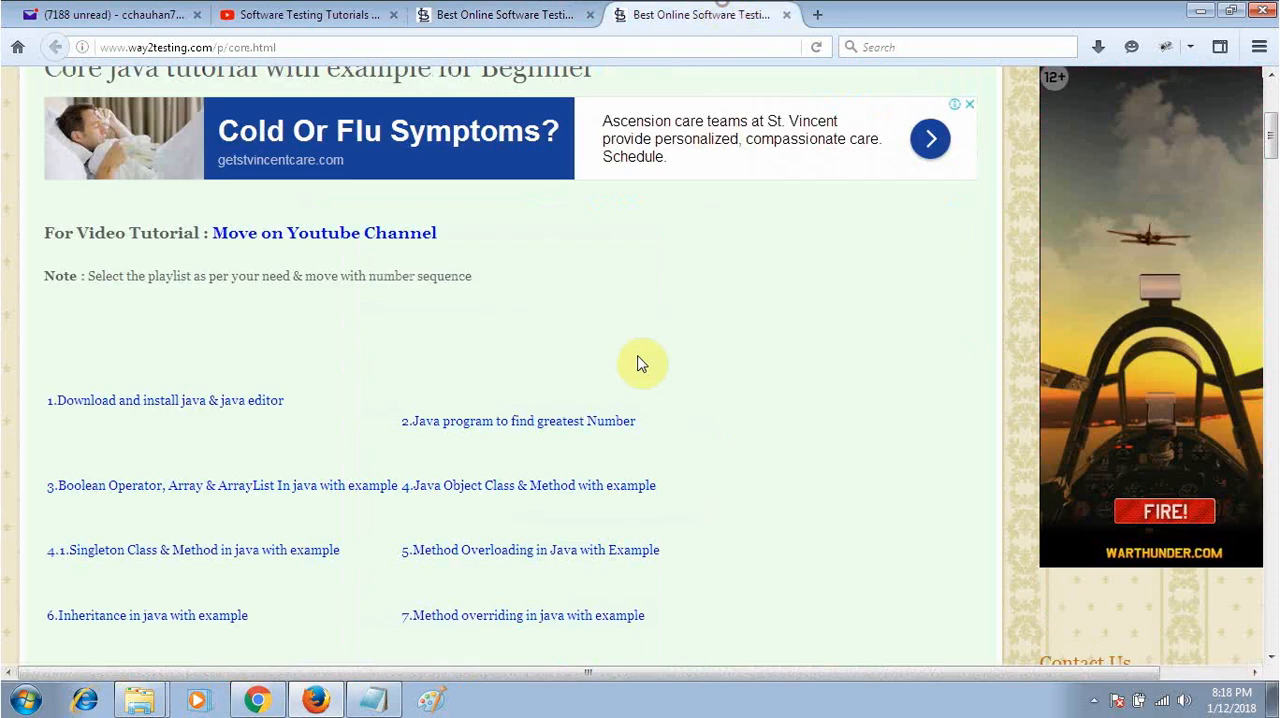
mouse_move(712, 483)
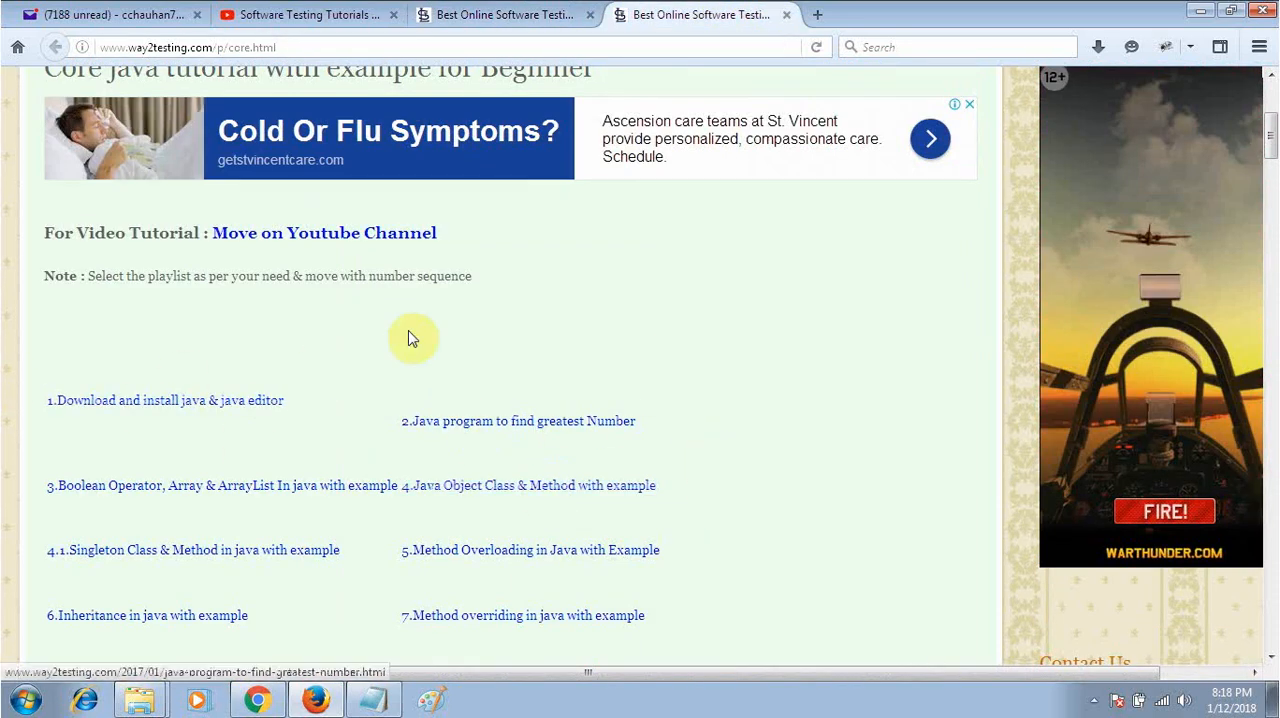
Go to the Core Java tab, scroll the lessons and clear the accidental text selection.
left_click(305, 14)
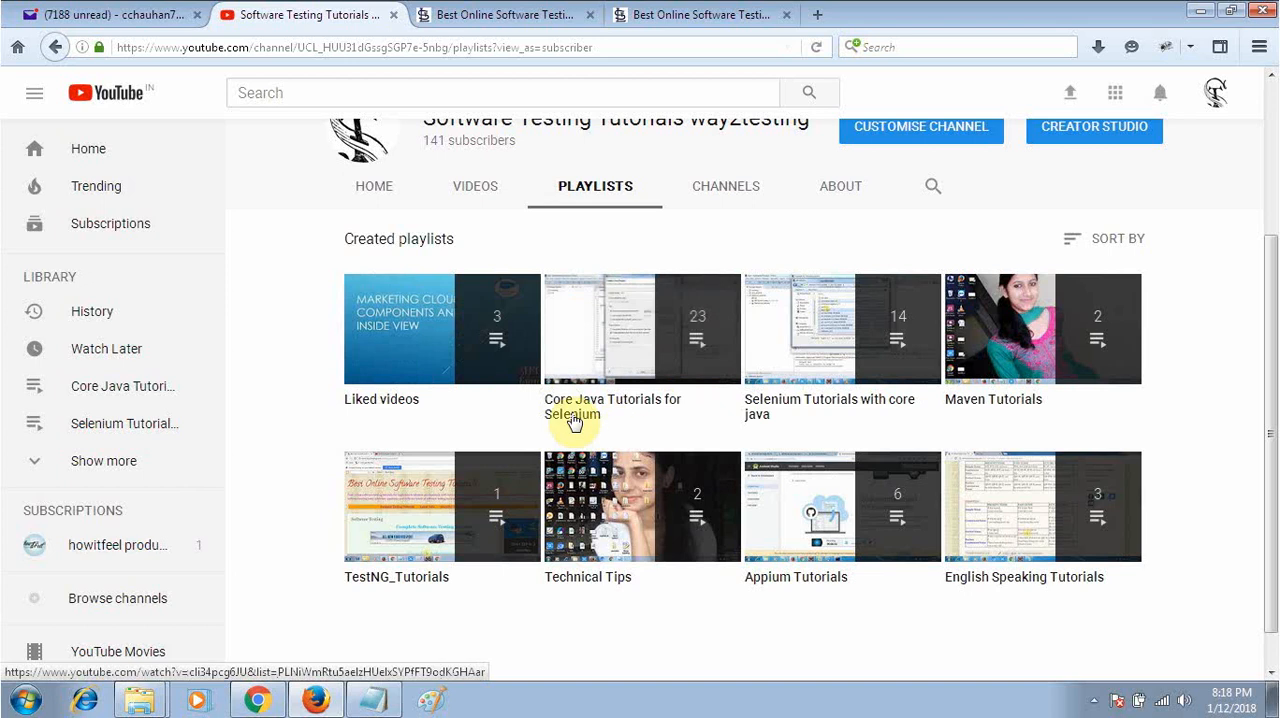
mouse_move(685, 395)
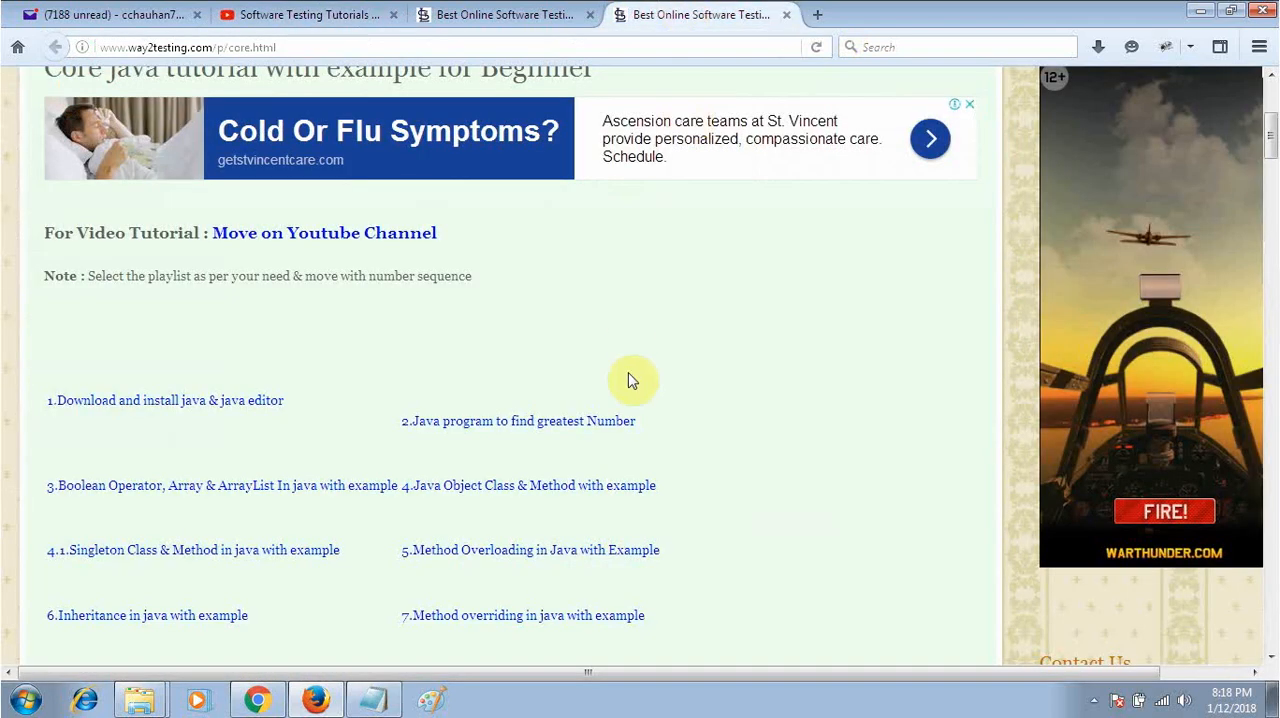
scroll("down", 3)
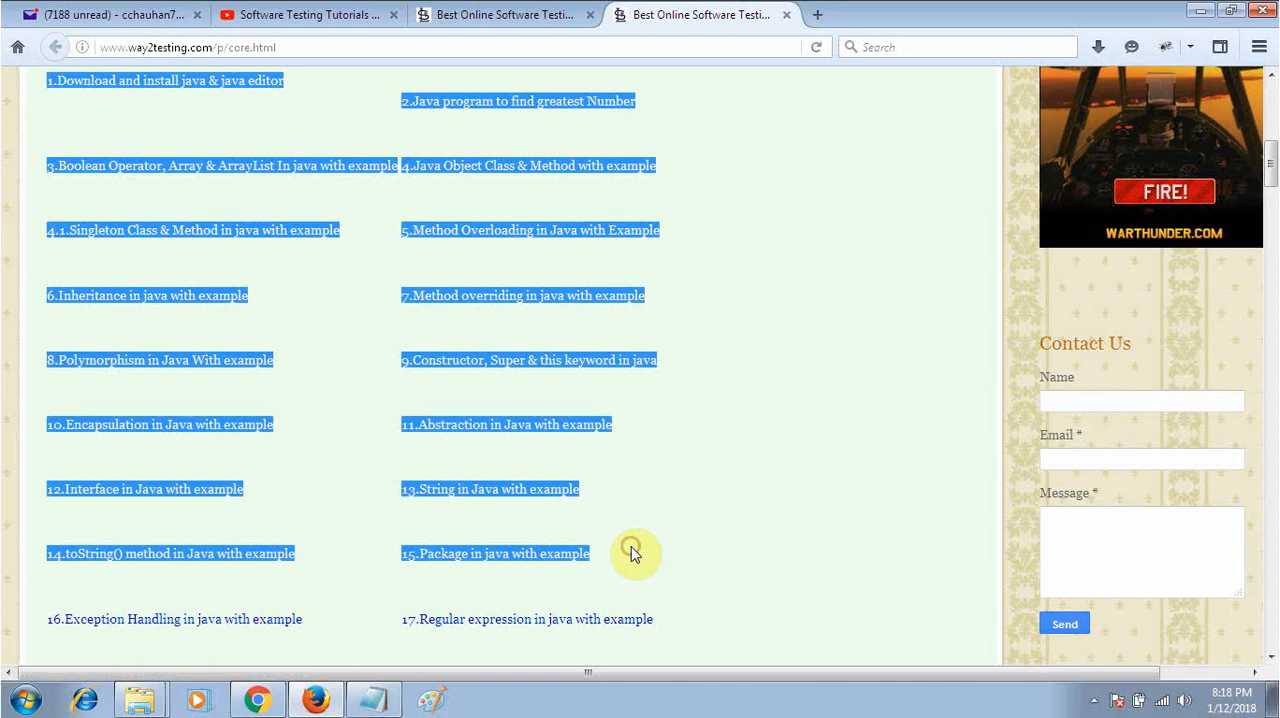
left_click(335, 620)
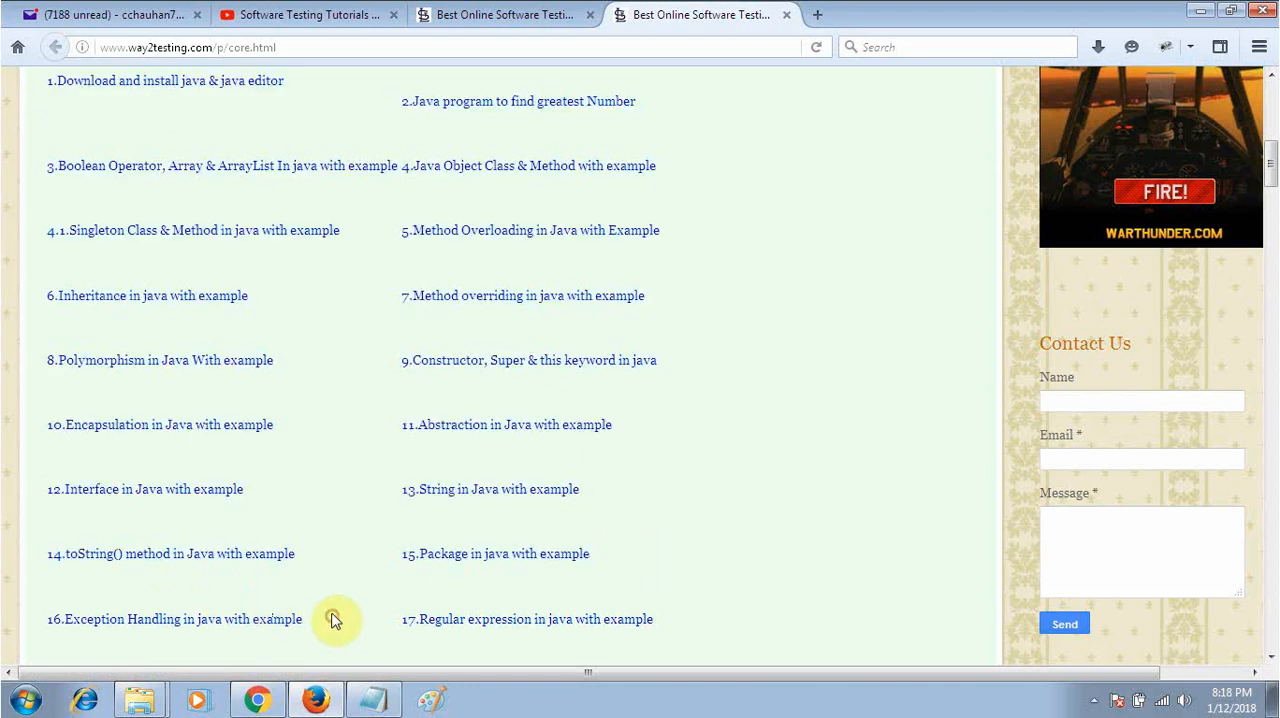
mouse_move(720, 434)
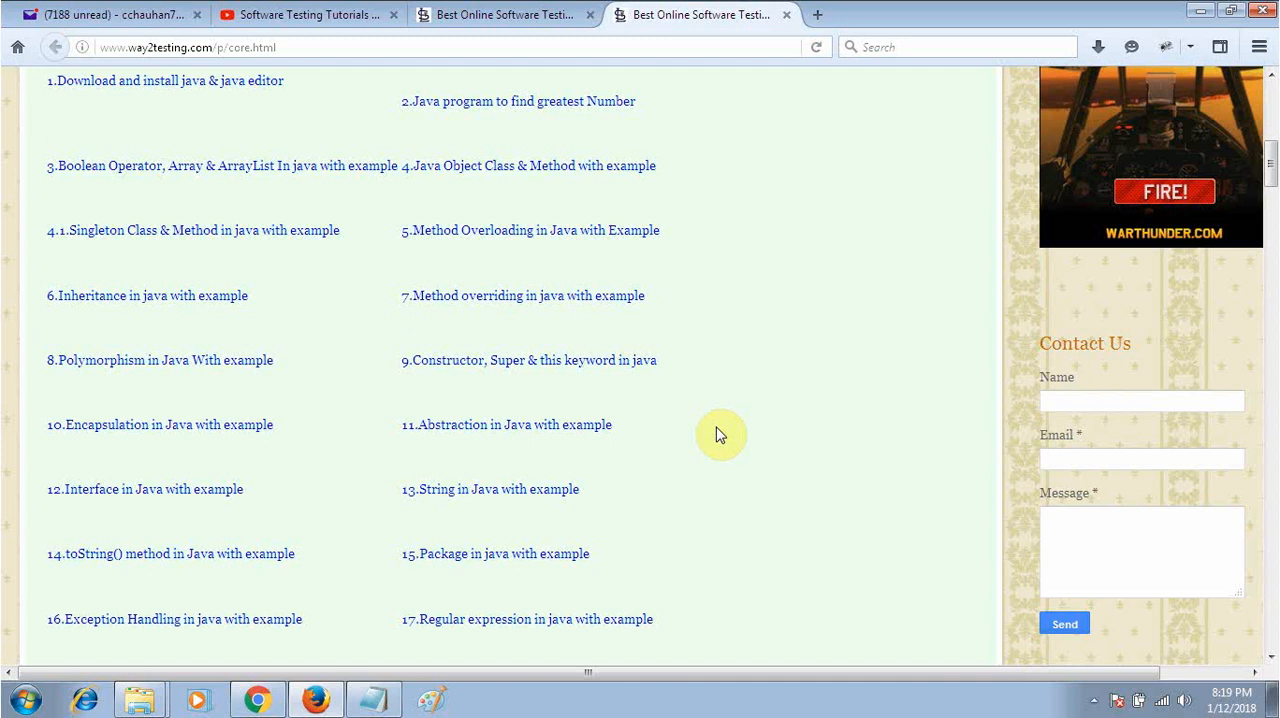
Glance at the automation tutorials overview, then return to the Core Java lessons.
scroll("down", 3)
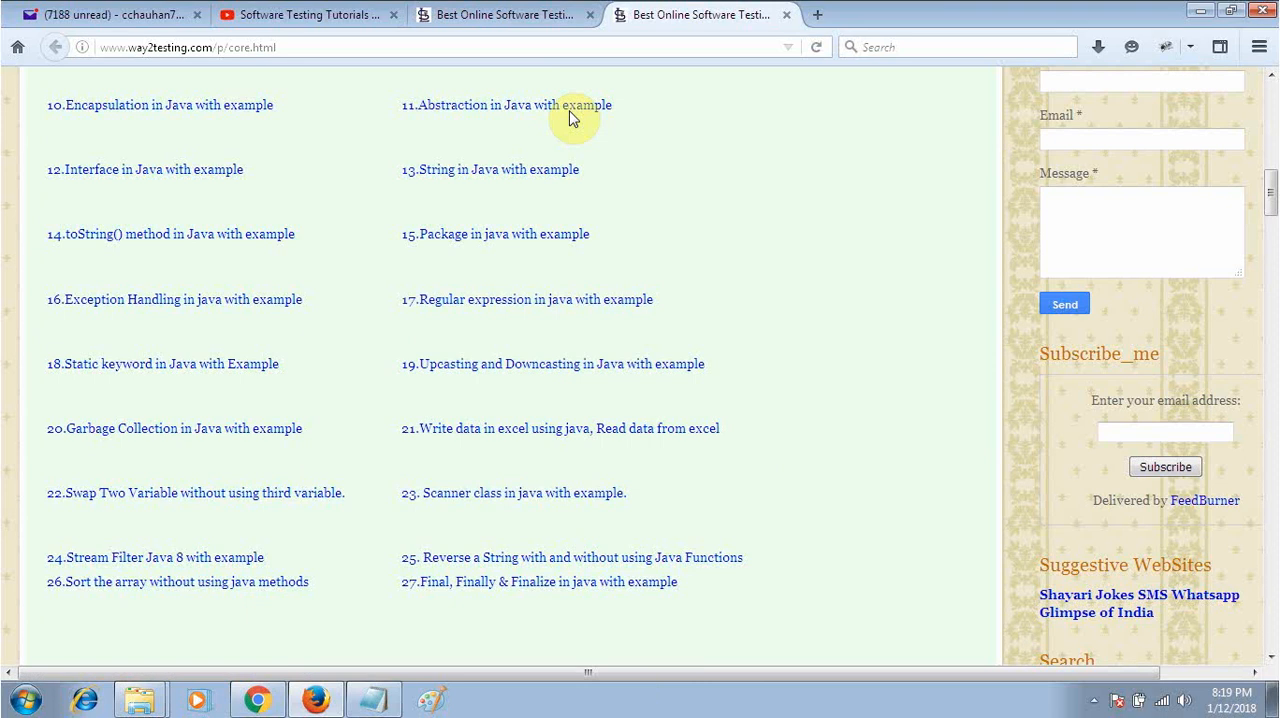
left_click(505, 14)
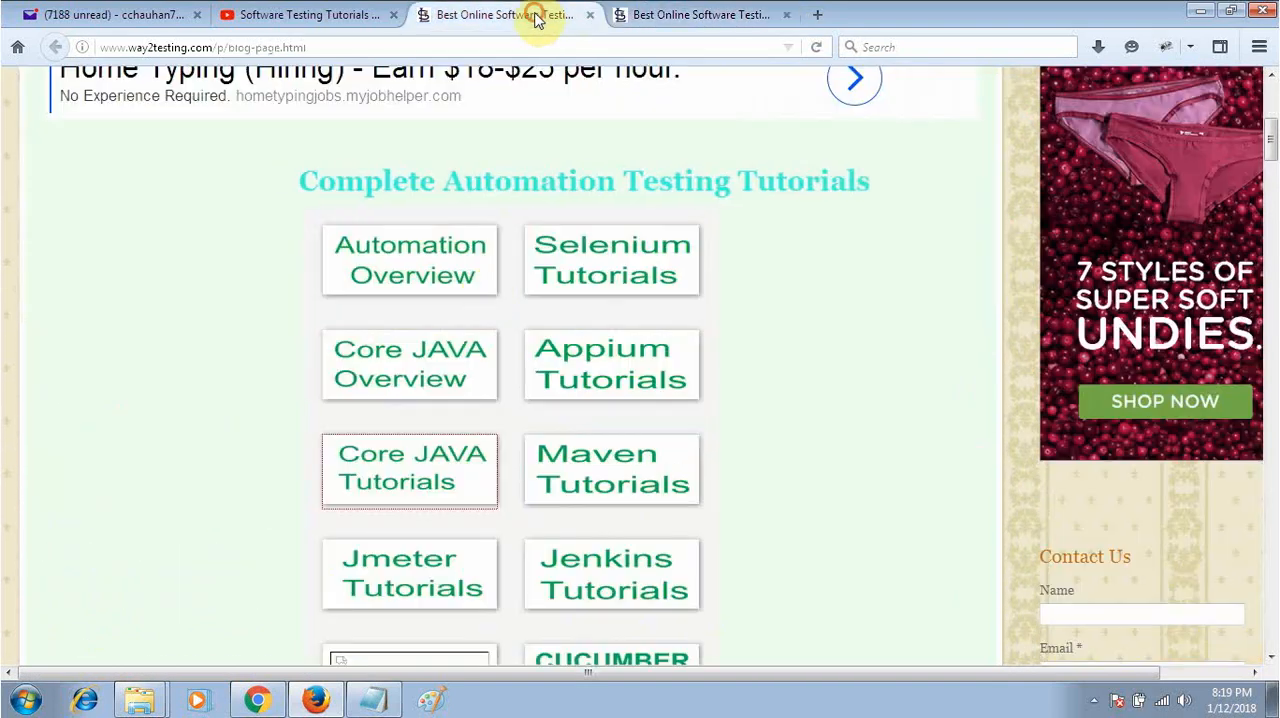
left_click(409, 468)
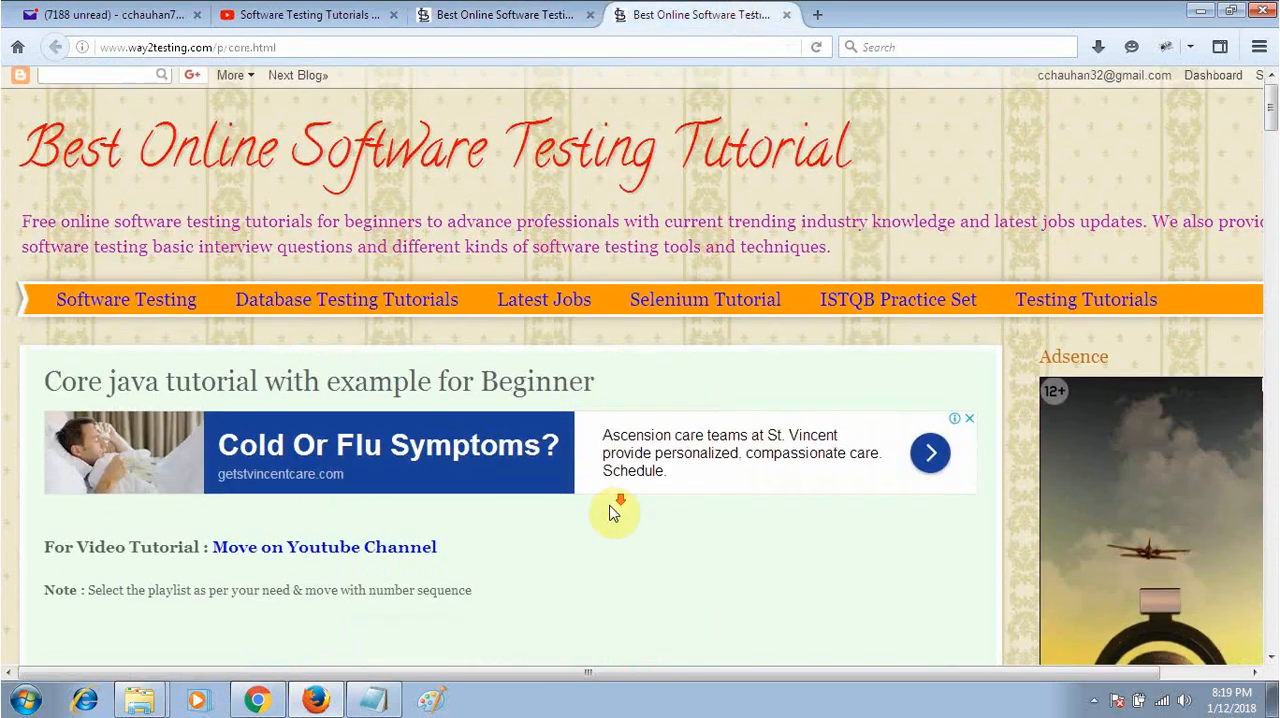
scroll("down", 3)
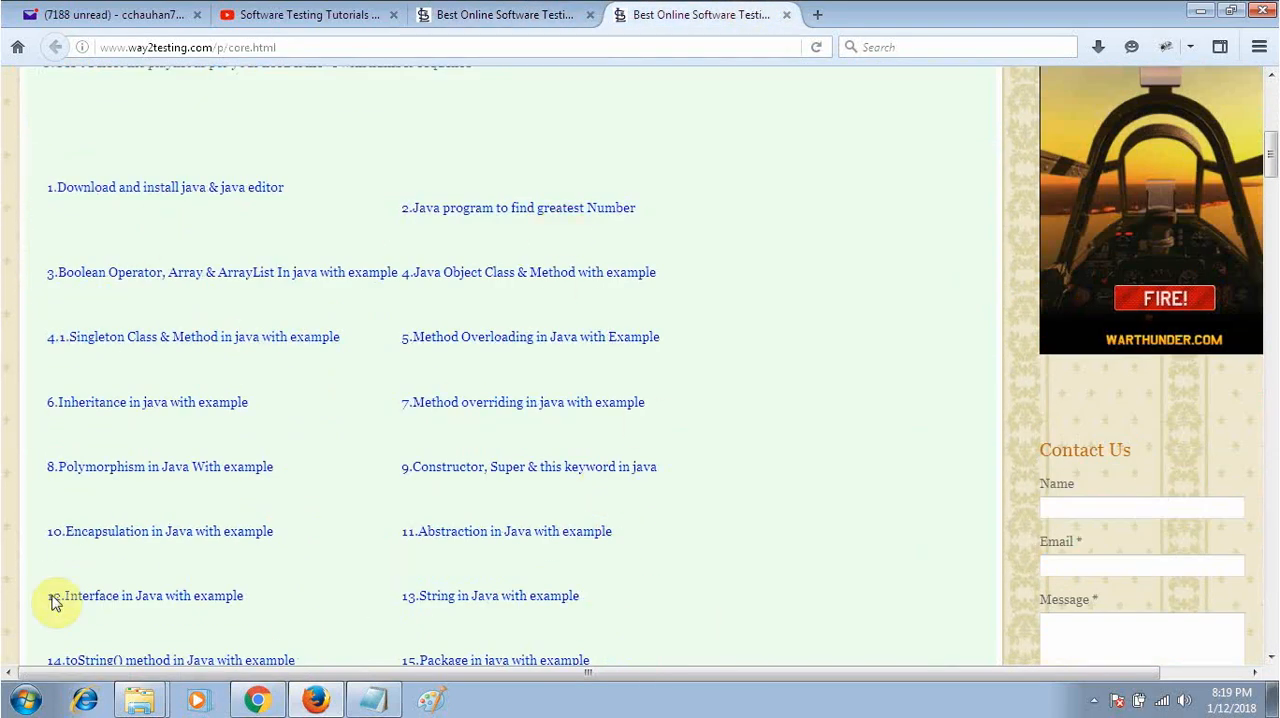
mouse_move(519, 207)
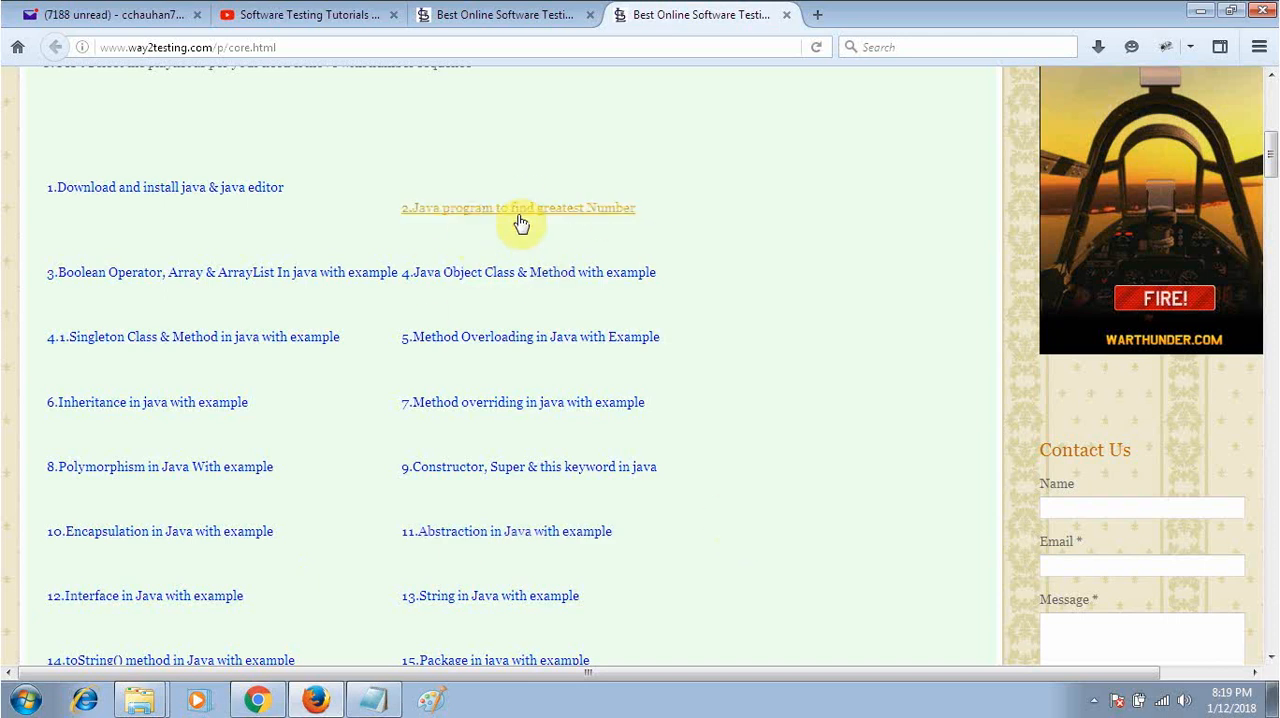
Open the greatest-number program and Boolean Operator, Array & ArrayList tutorials in new tabs.
left_click(517, 208)
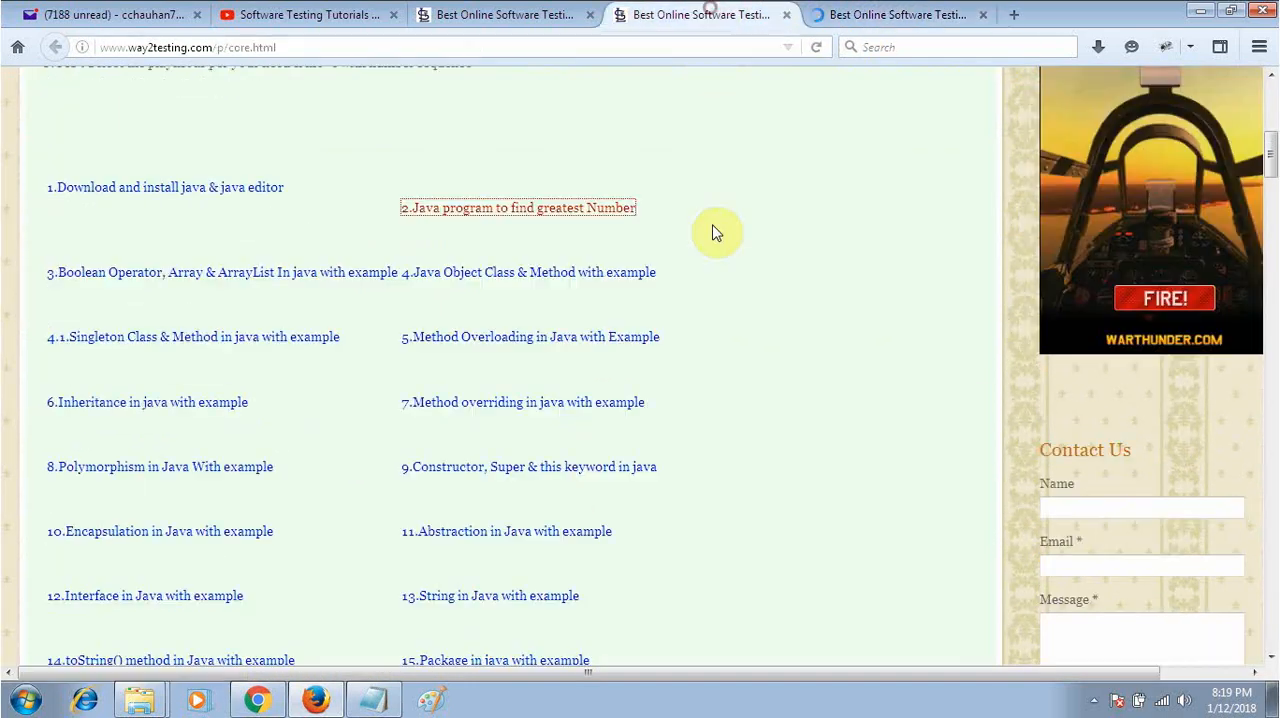
left_click(218, 272)
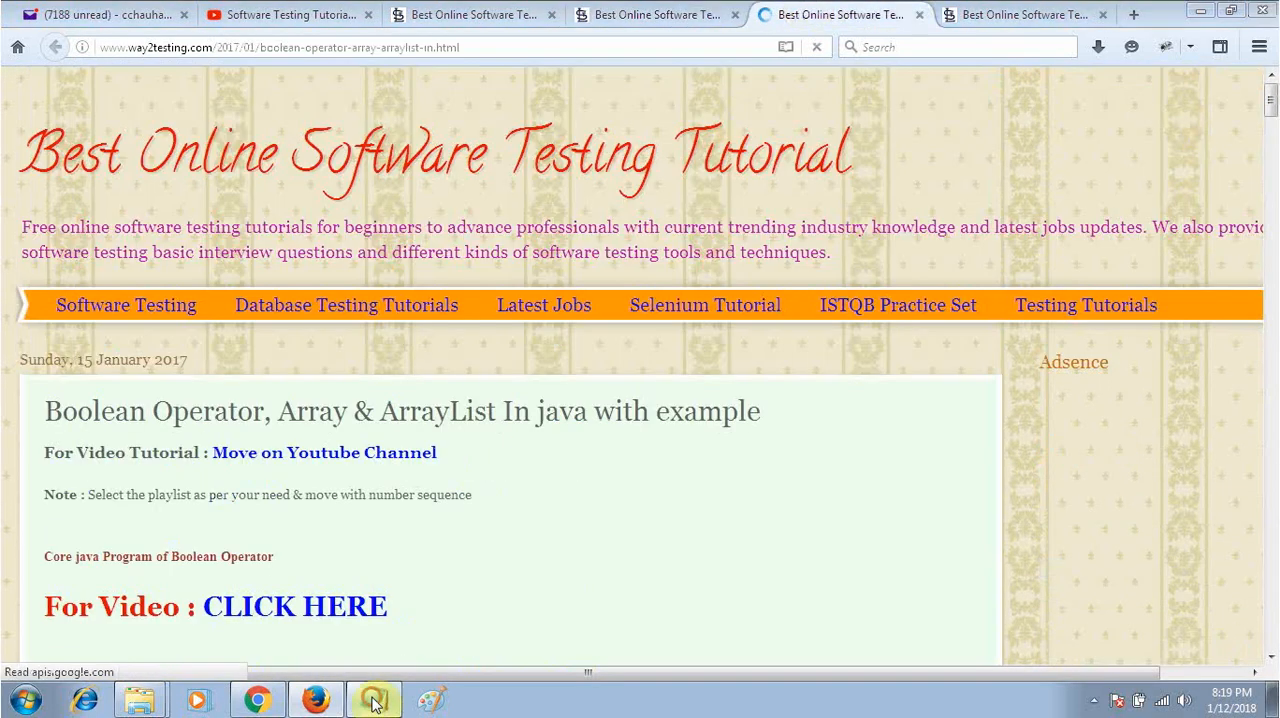
left_click(374, 698)
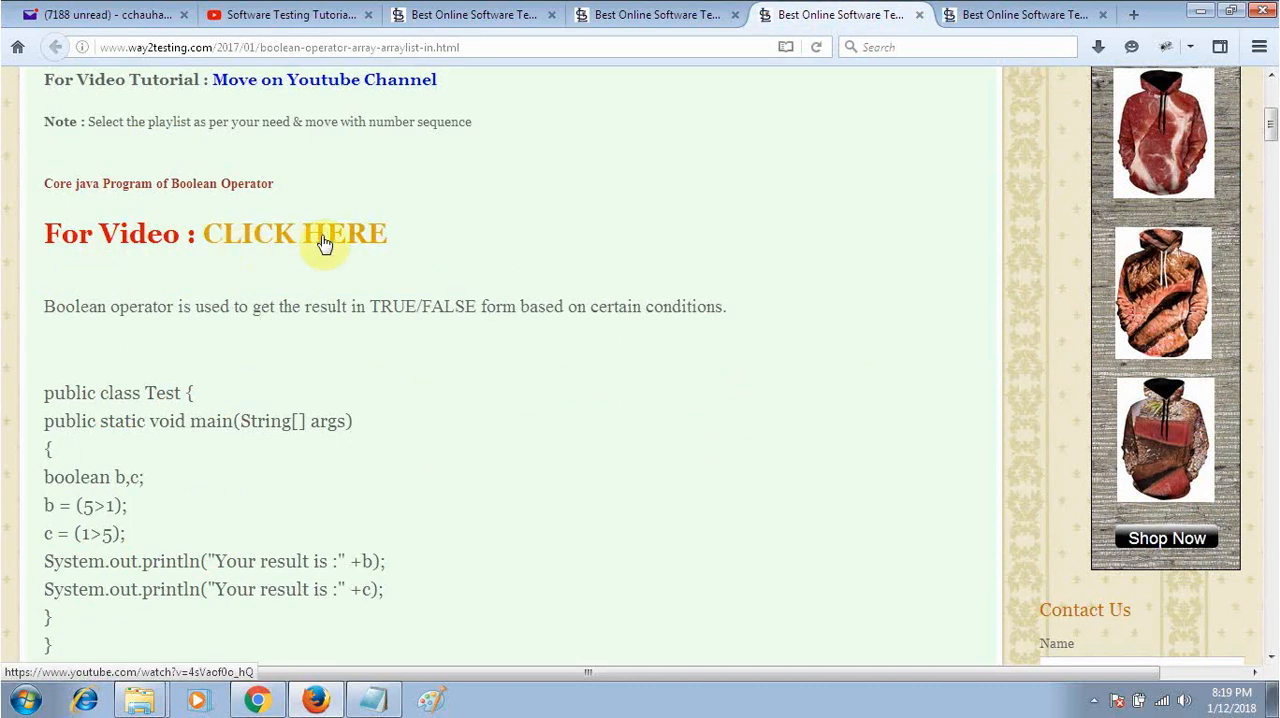
Open and view the Boolean operator YouTube video, then return to the tutorials overview.
left_click(295, 233)
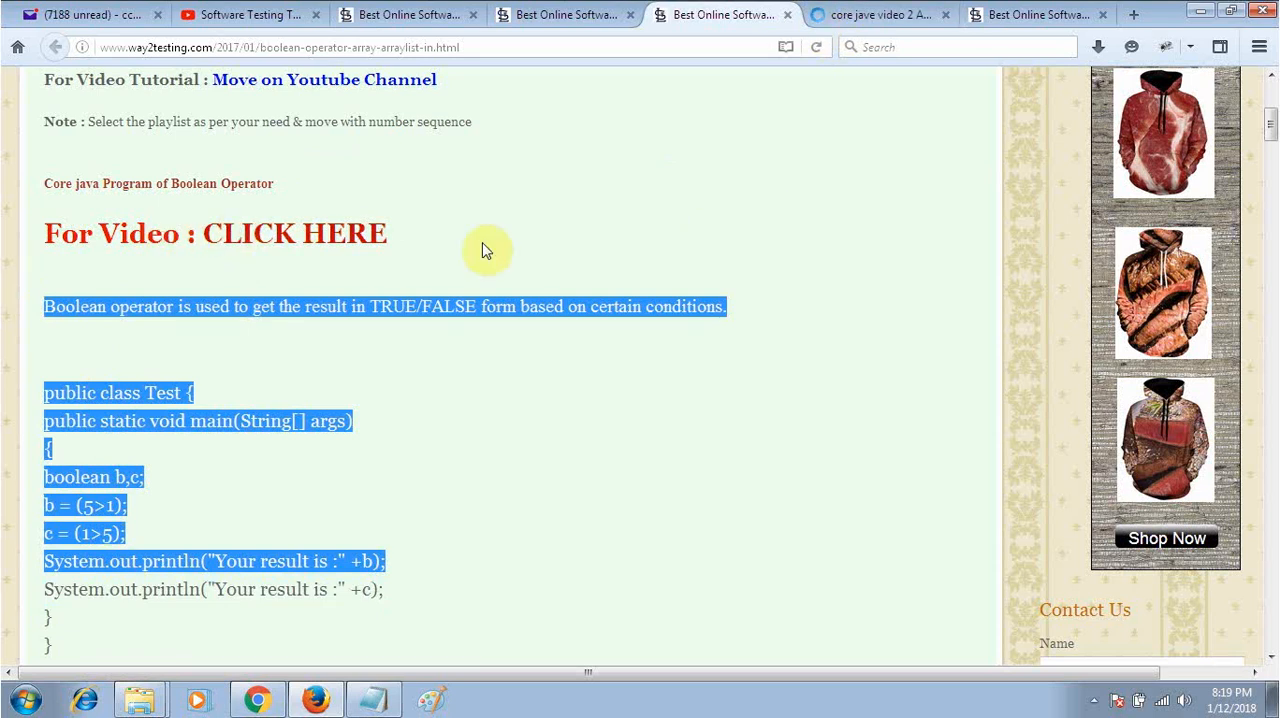
left_click(880, 14)
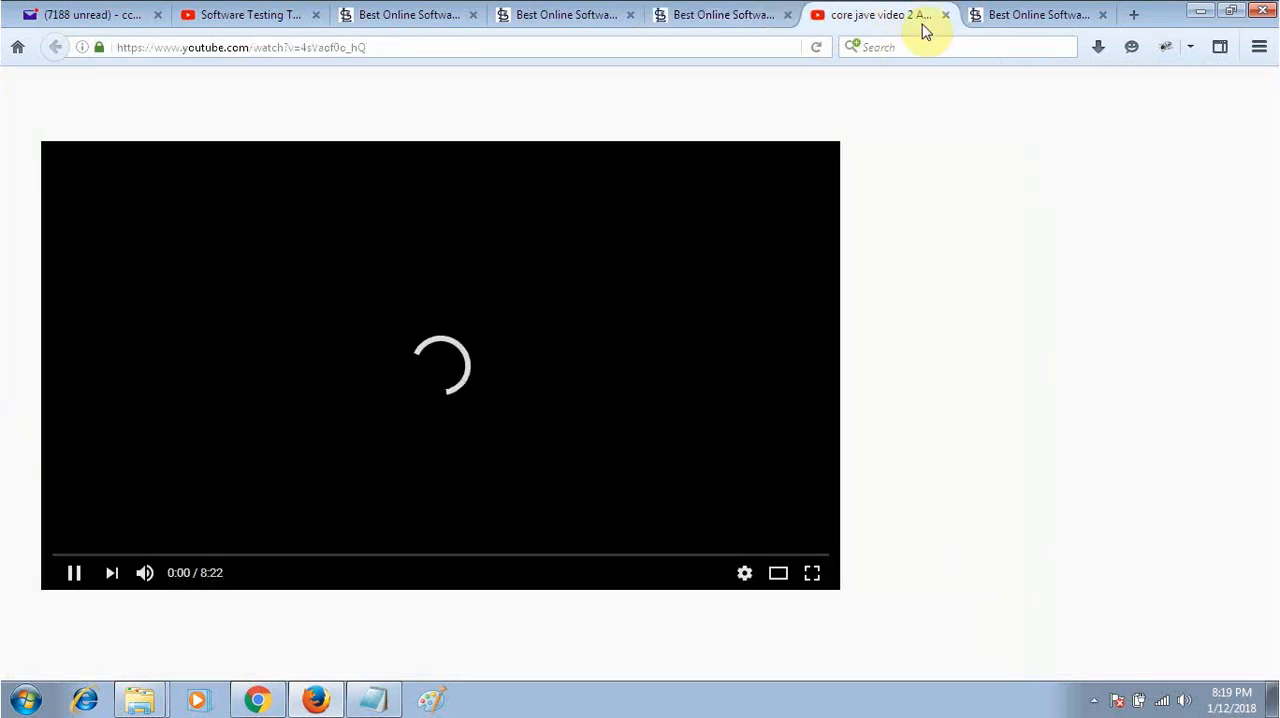
left_click(1022, 14)
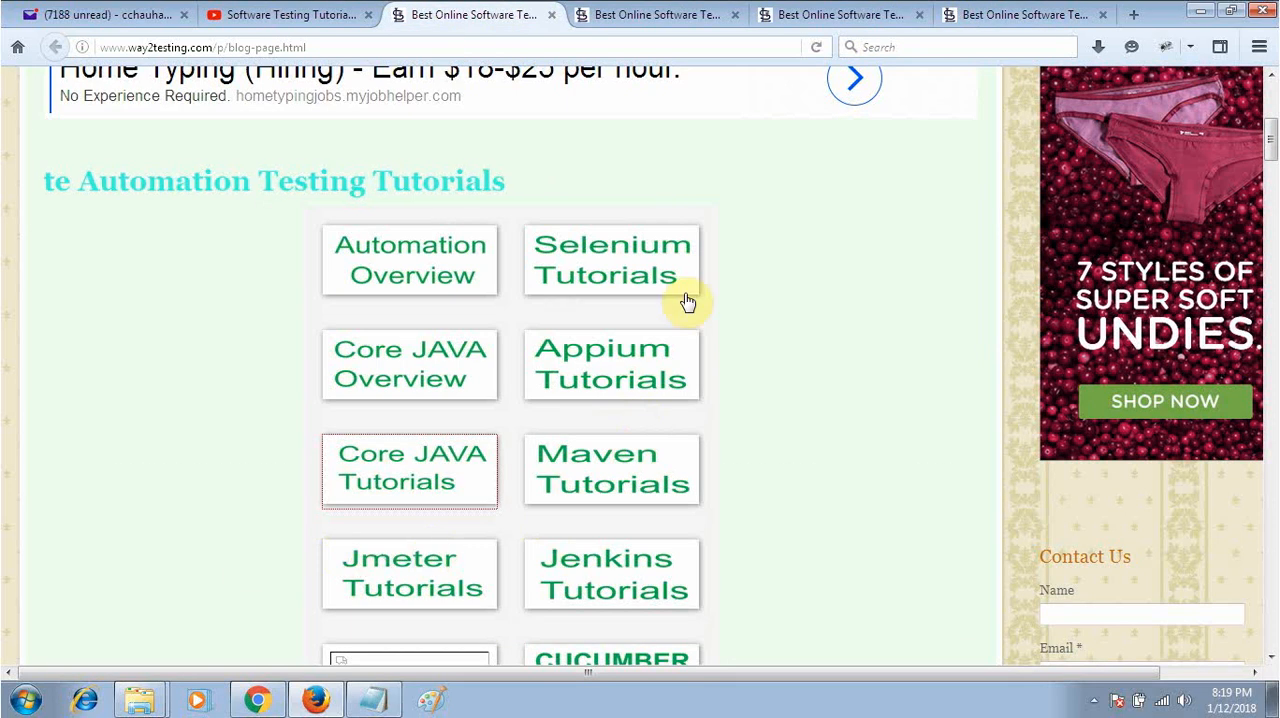
Open Selenium Tutorials and launch 'WebPage for Selenium Practice' in a new tab.
left_click(611, 260)
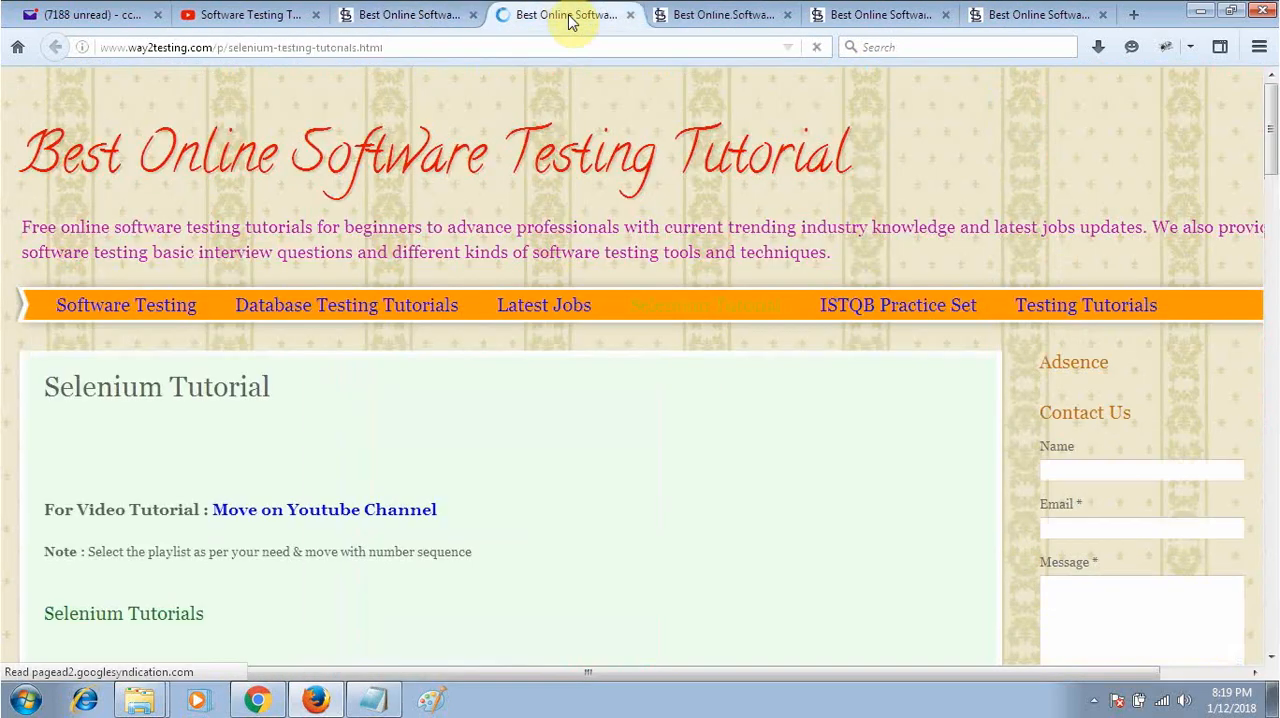
scroll("down", 3)
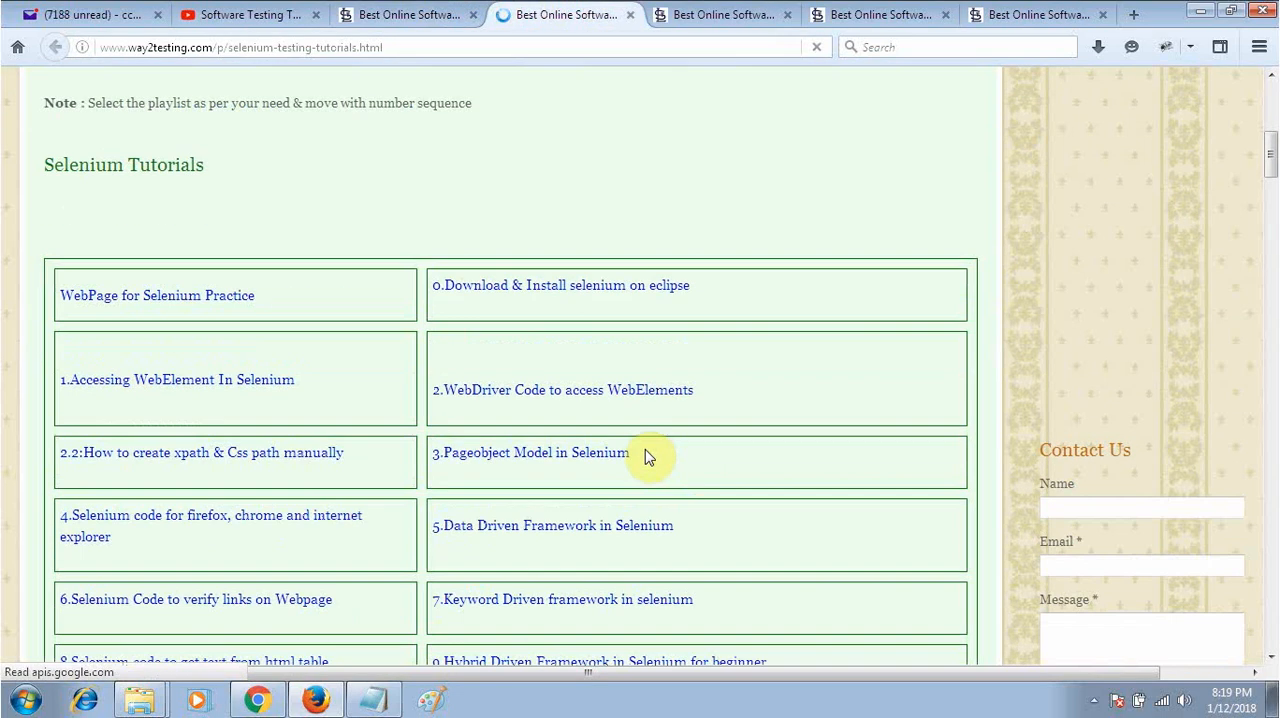
mouse_move(197, 295)
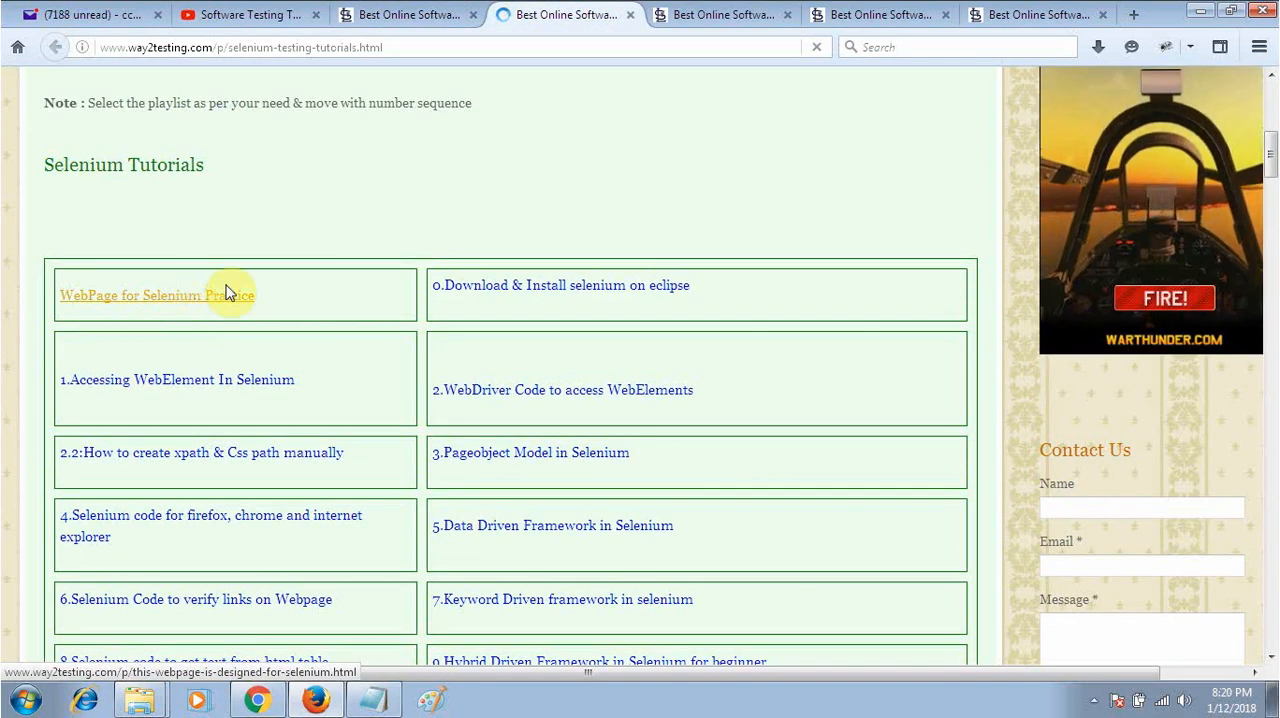
left_click(157, 295)
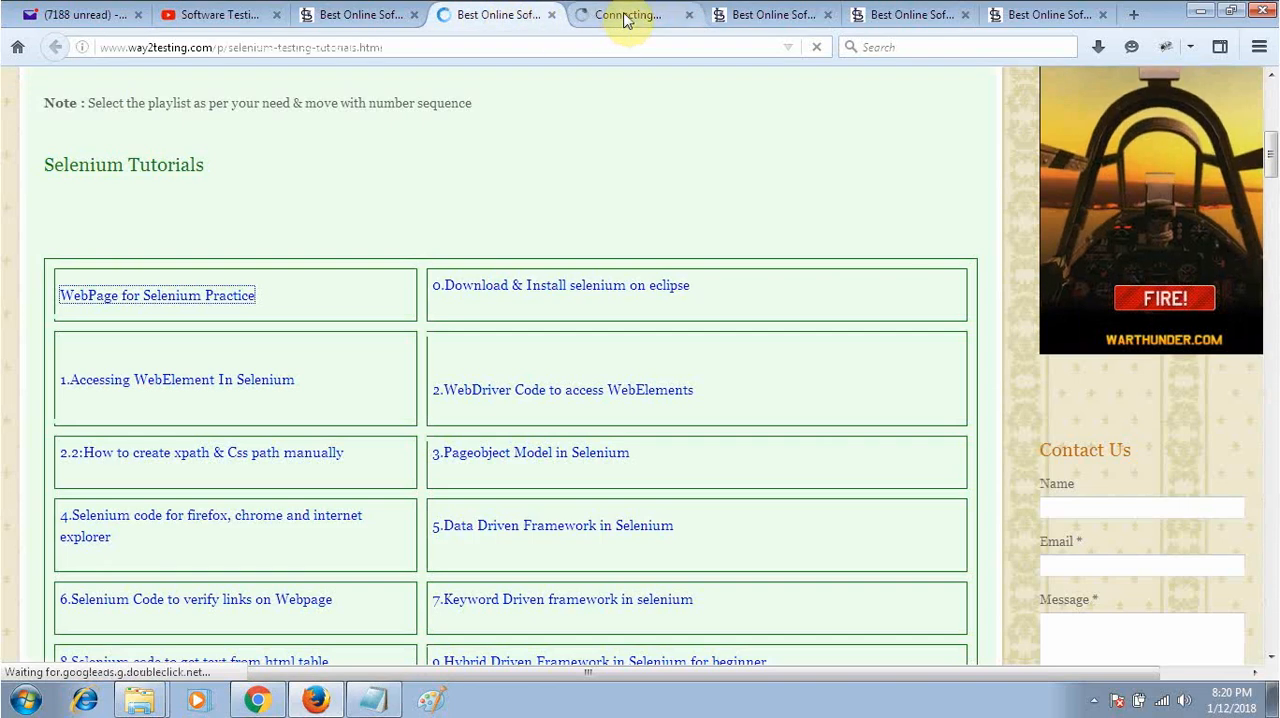
View the Selenium practice page and scroll through its form, dropdown and drag-and-drop boxes.
left_click(157, 295)
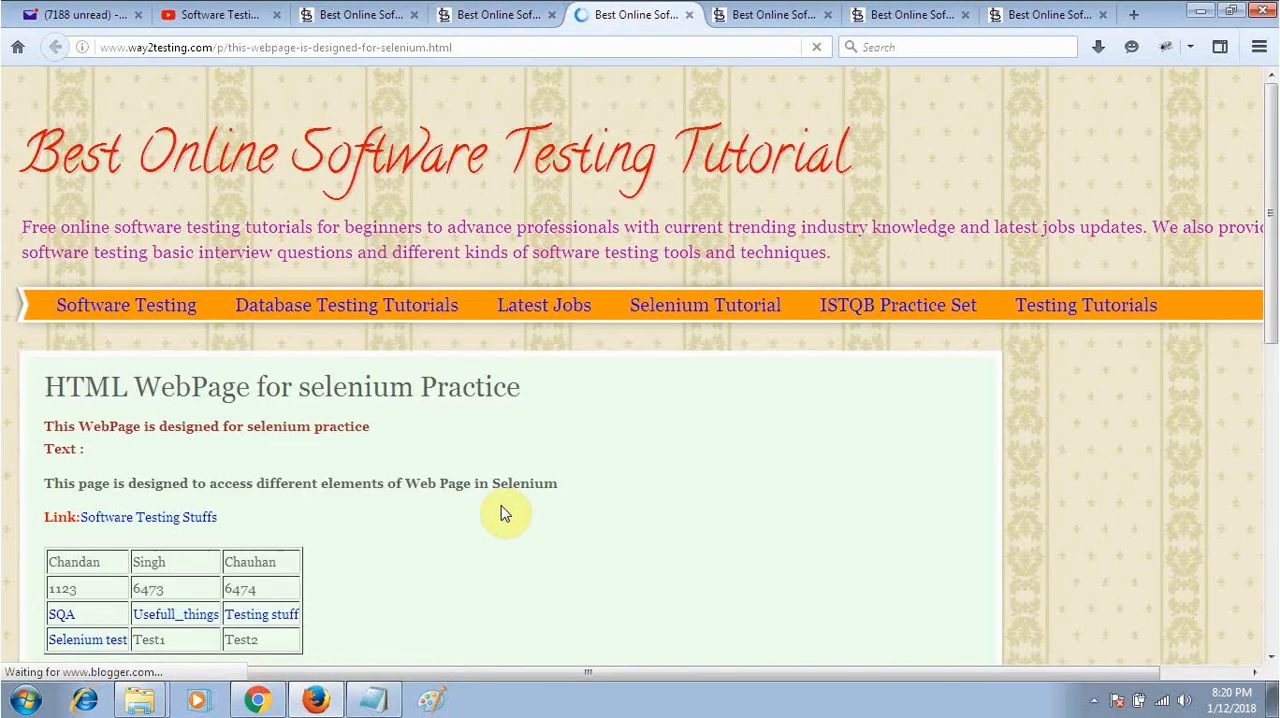
scroll("down", 3)
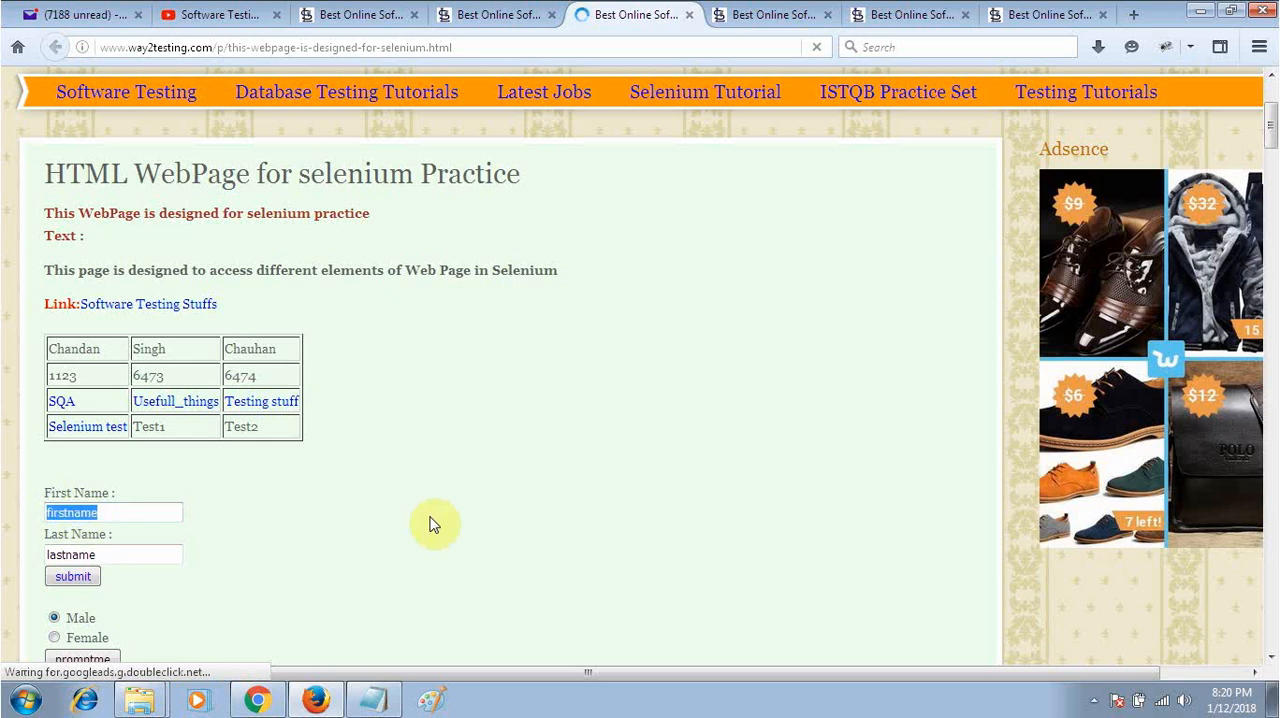
scroll("down", 3)
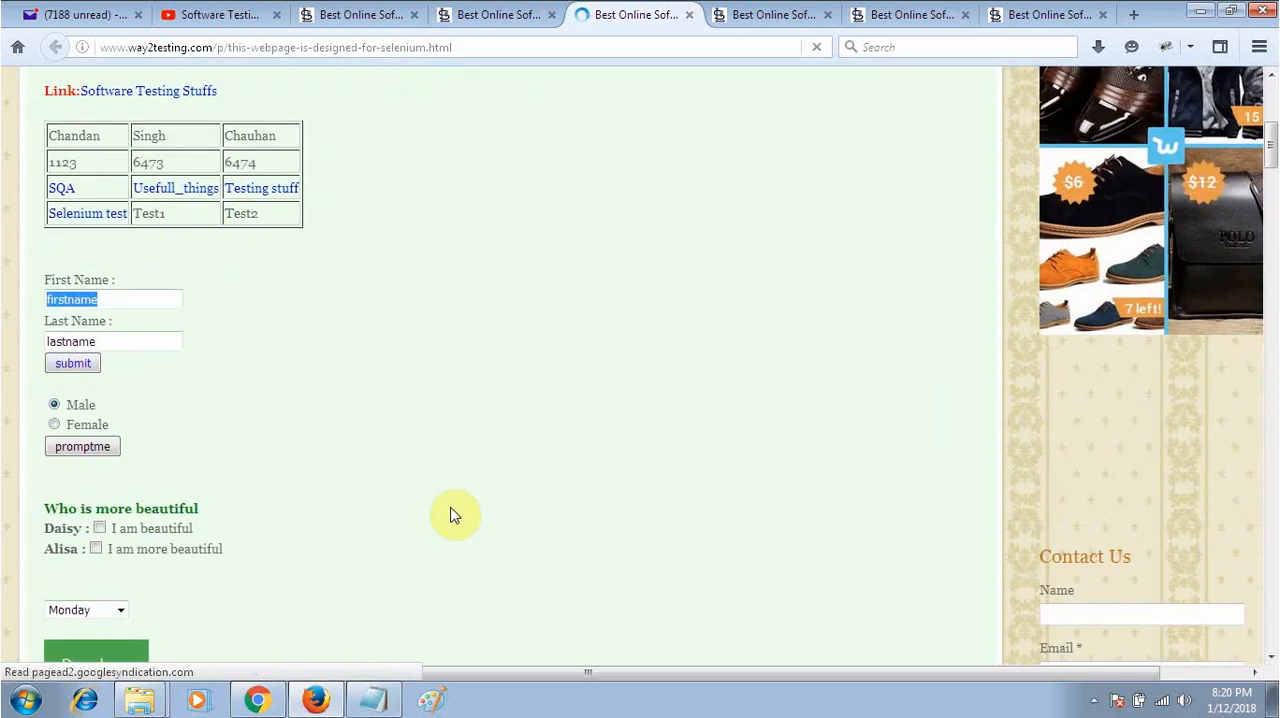
scroll("down", 3)
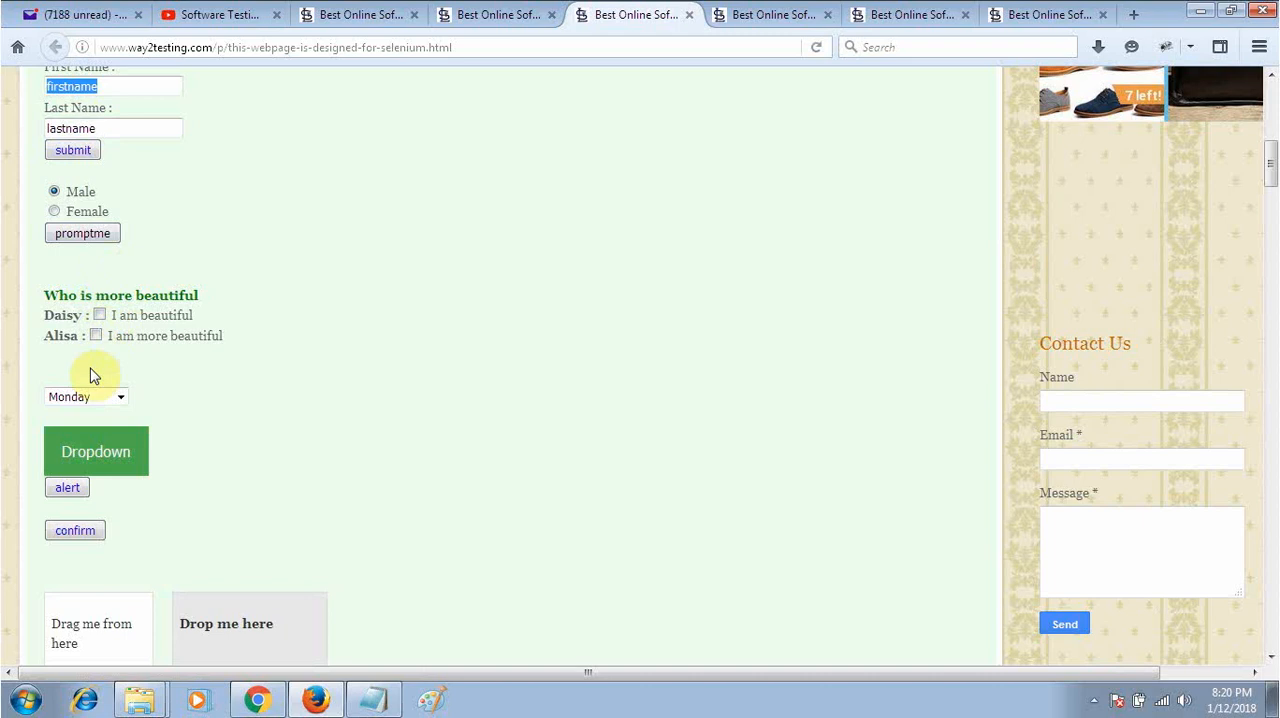
scroll("down", 3)
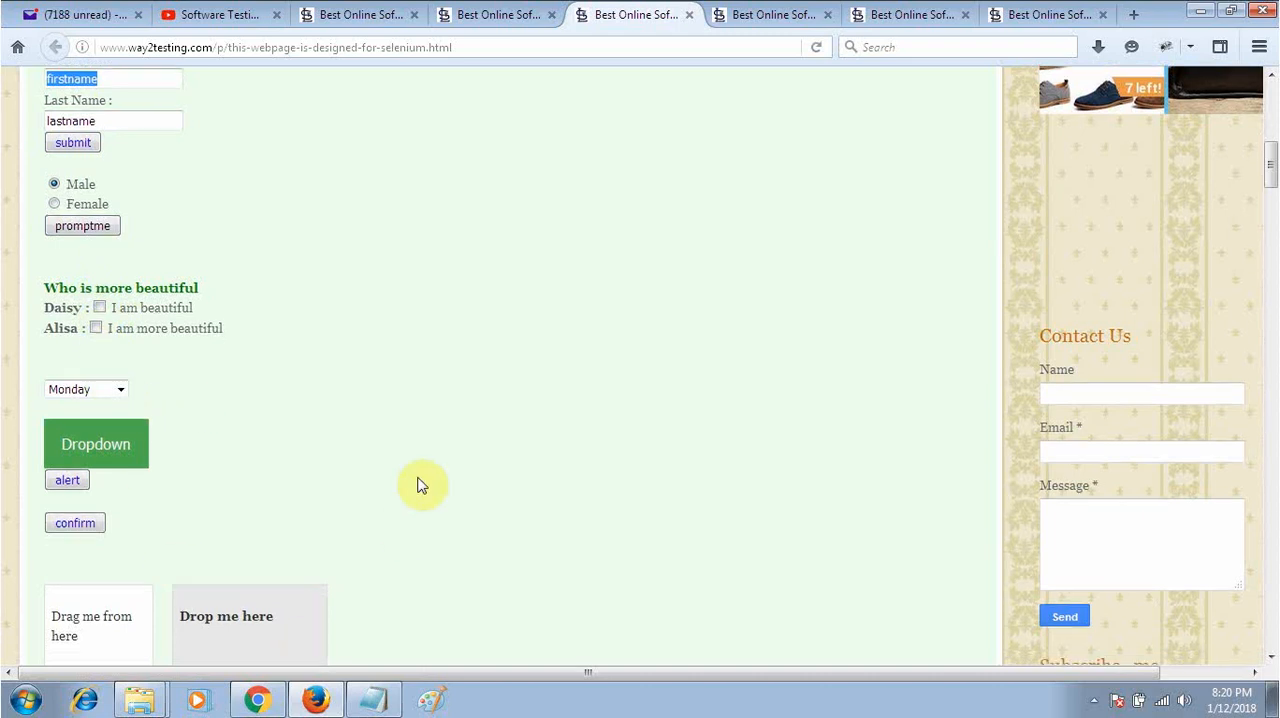
scroll("down", 3)
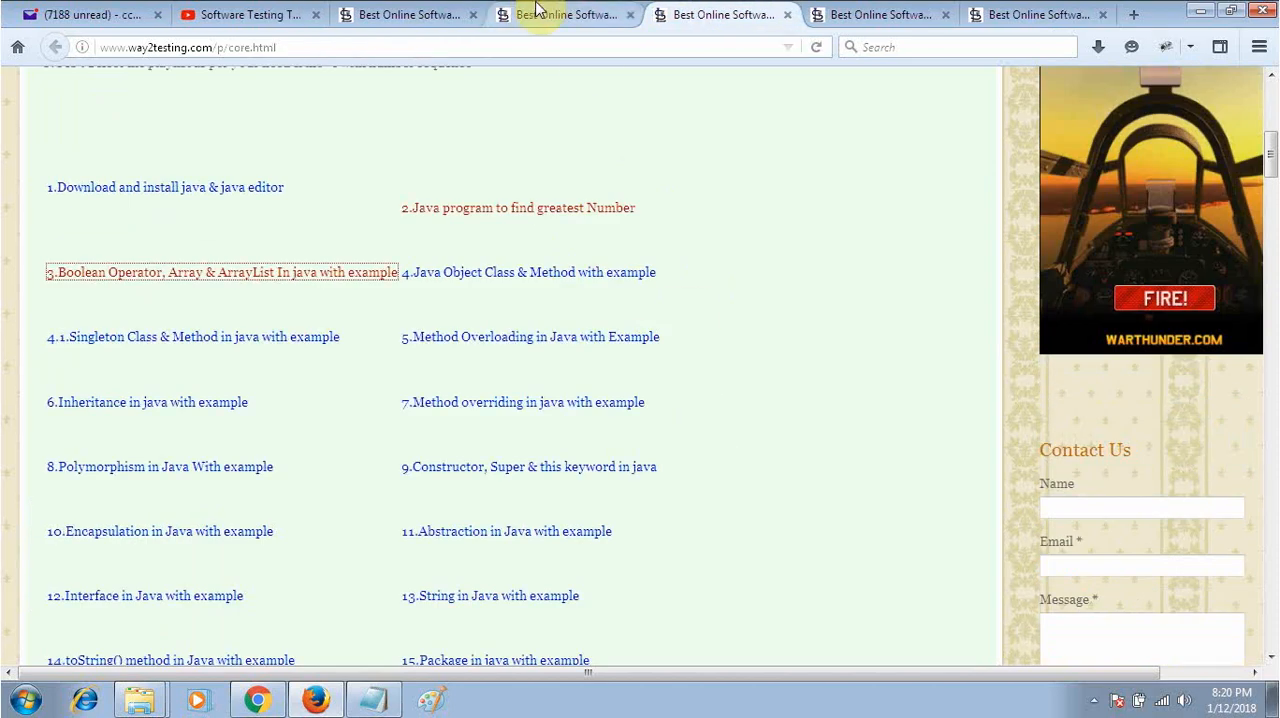
Play All on the Core Java Tutorials for Selenium playlist, then return to the tutorials overview.
left_click(567, 14)
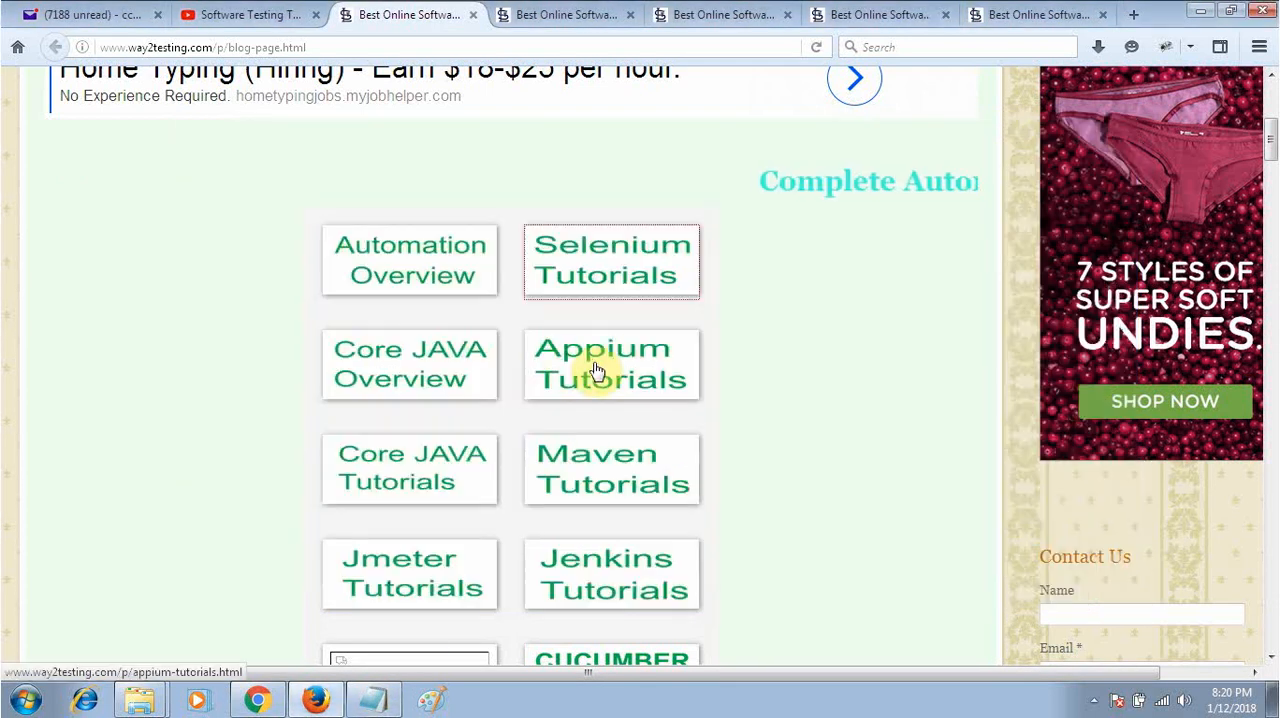
left_click(245, 14)
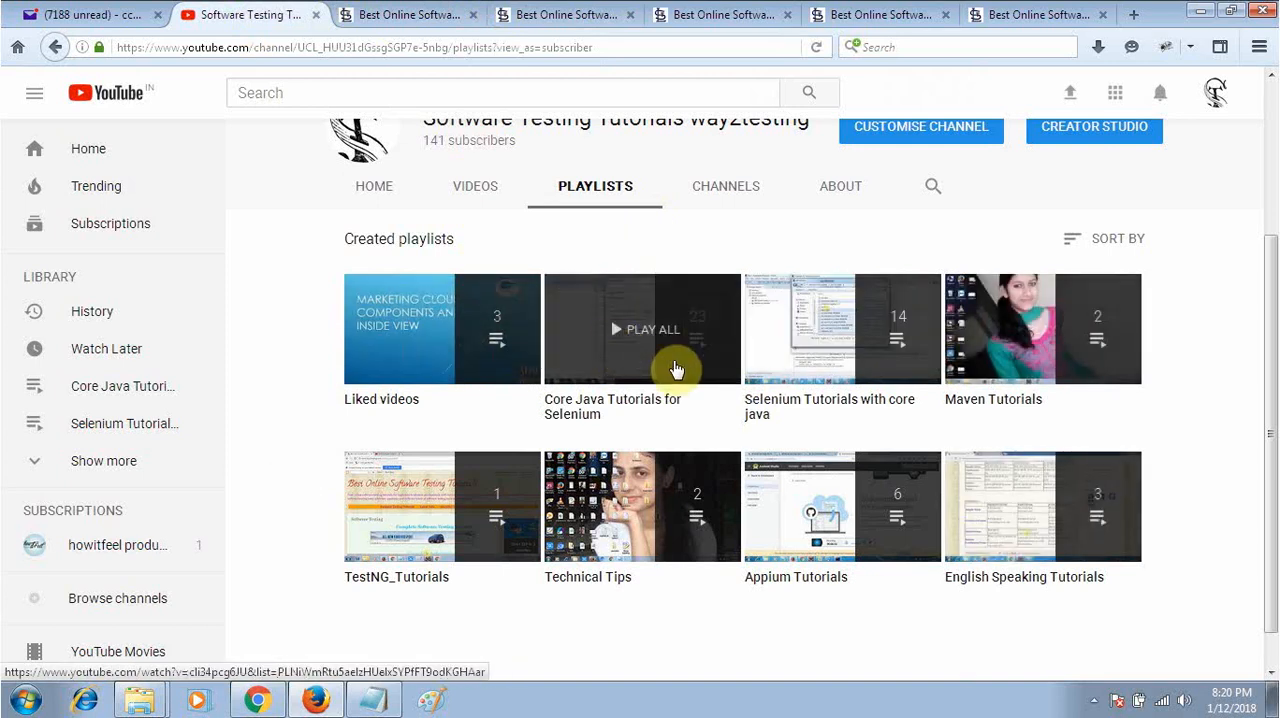
left_click(648, 329)
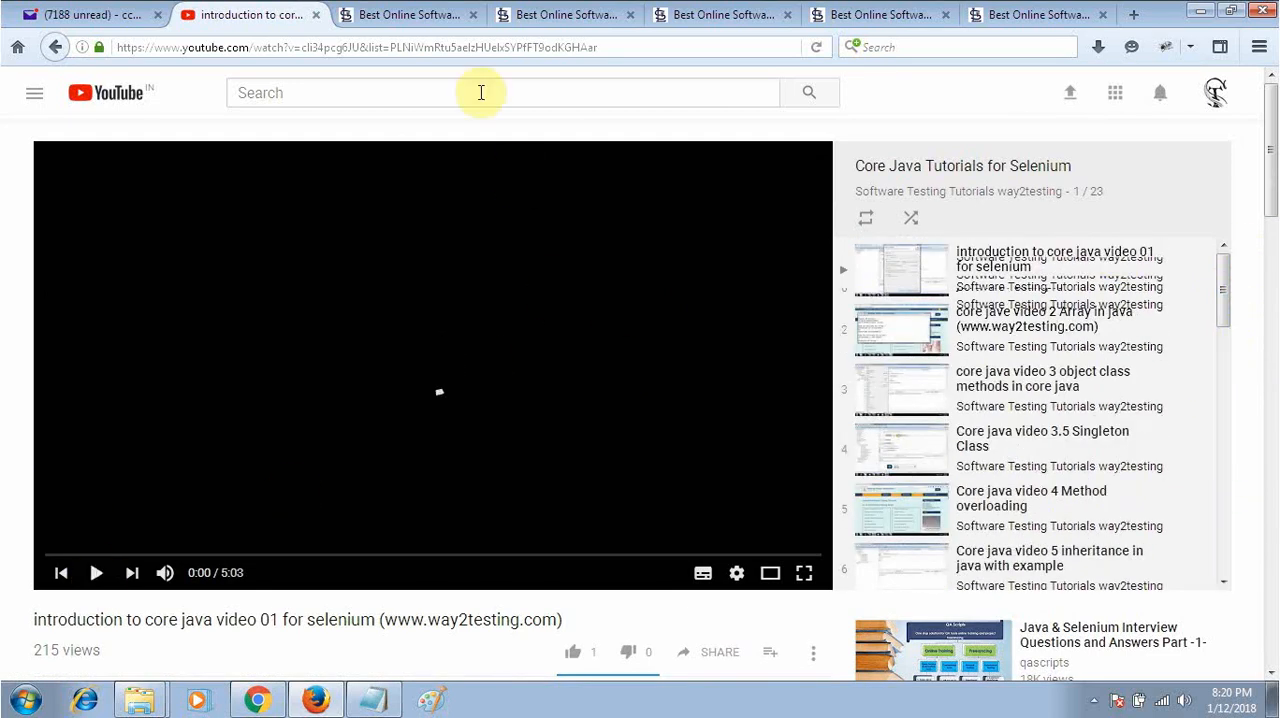
left_click(405, 14)
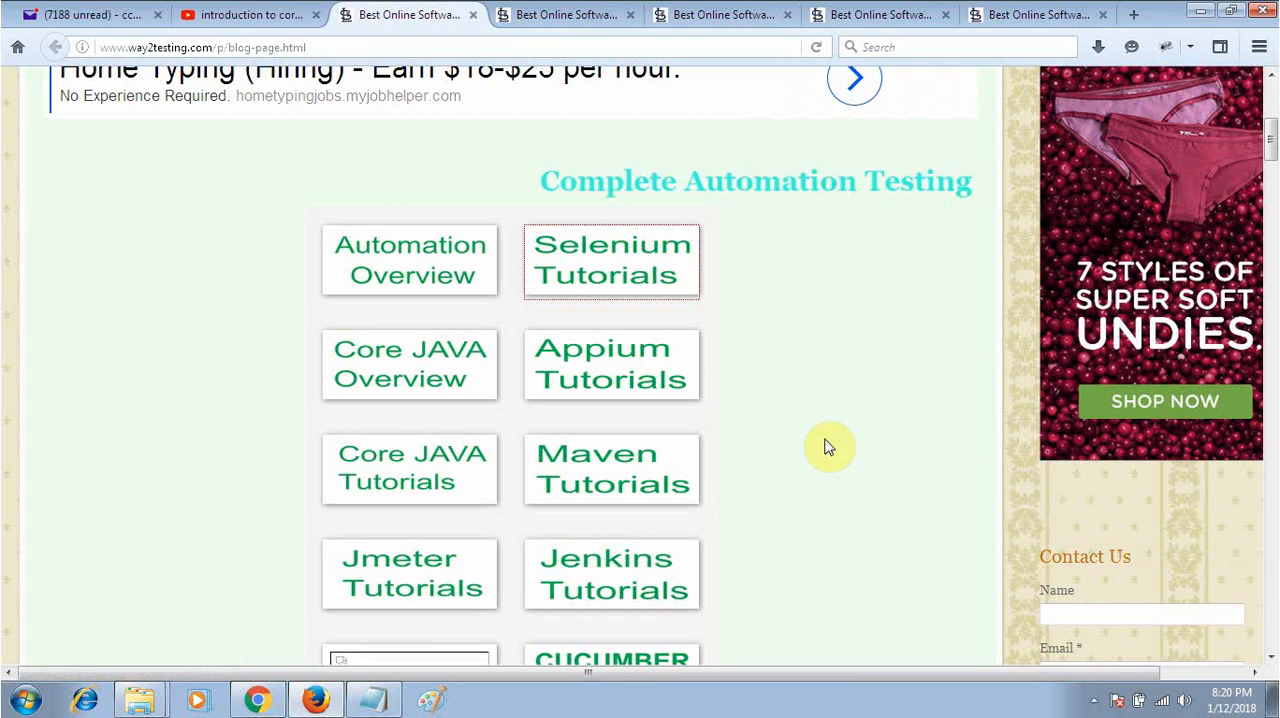